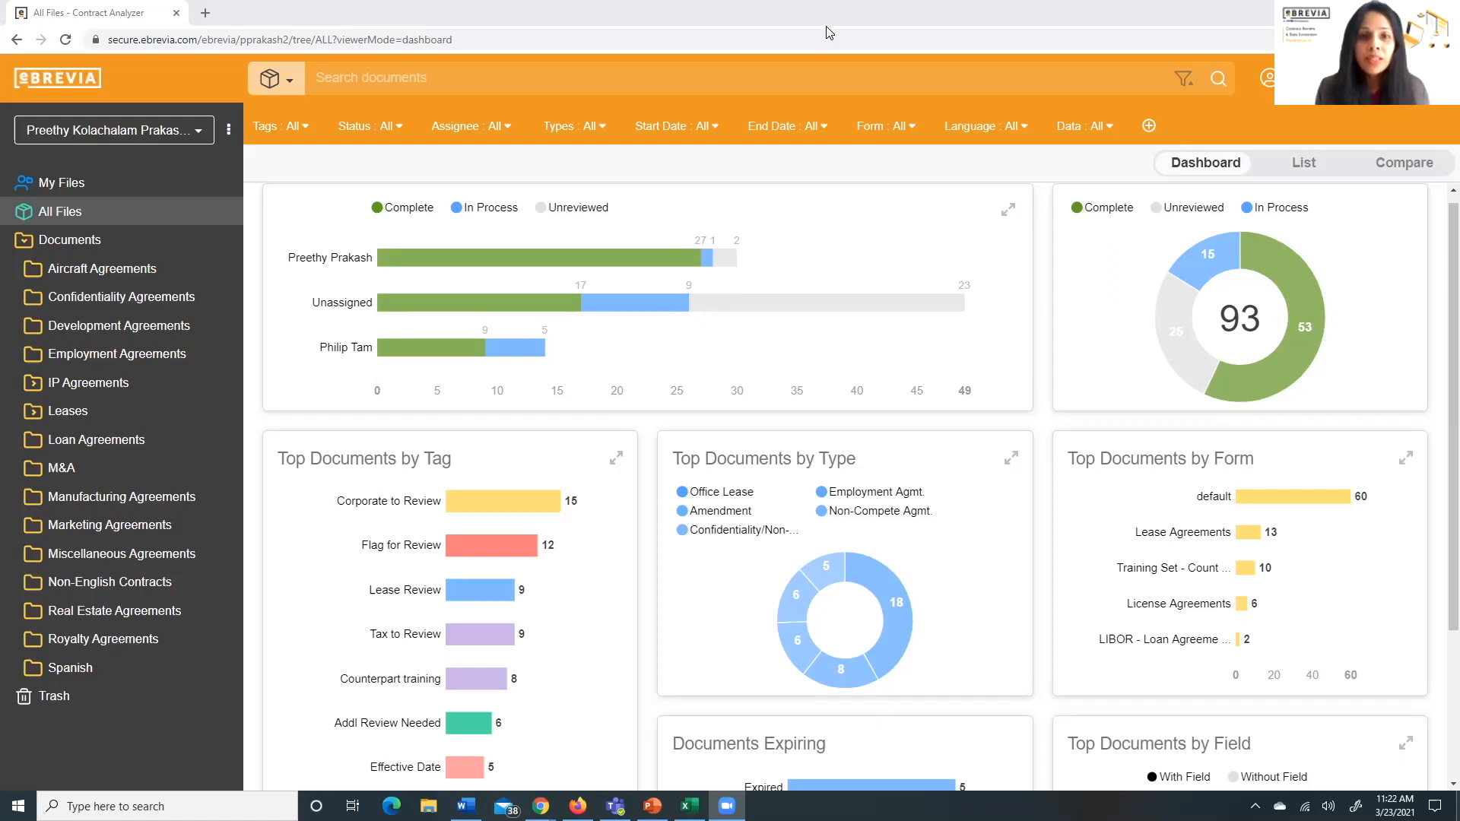
{"action": "mouse_move", "coordinate": [1144, 170]}
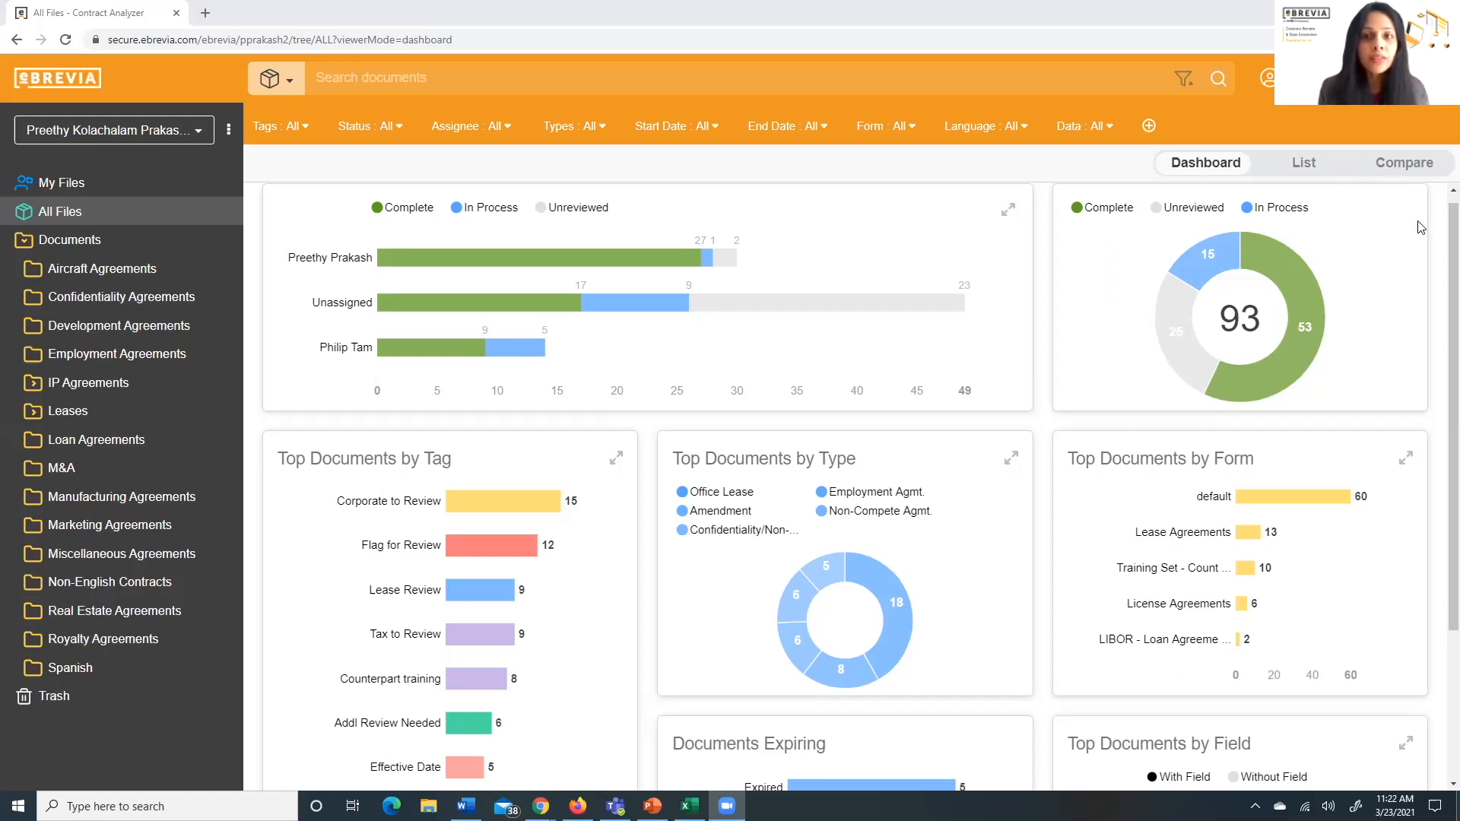
{"action": "mouse_move", "coordinate": [1438, 245]}
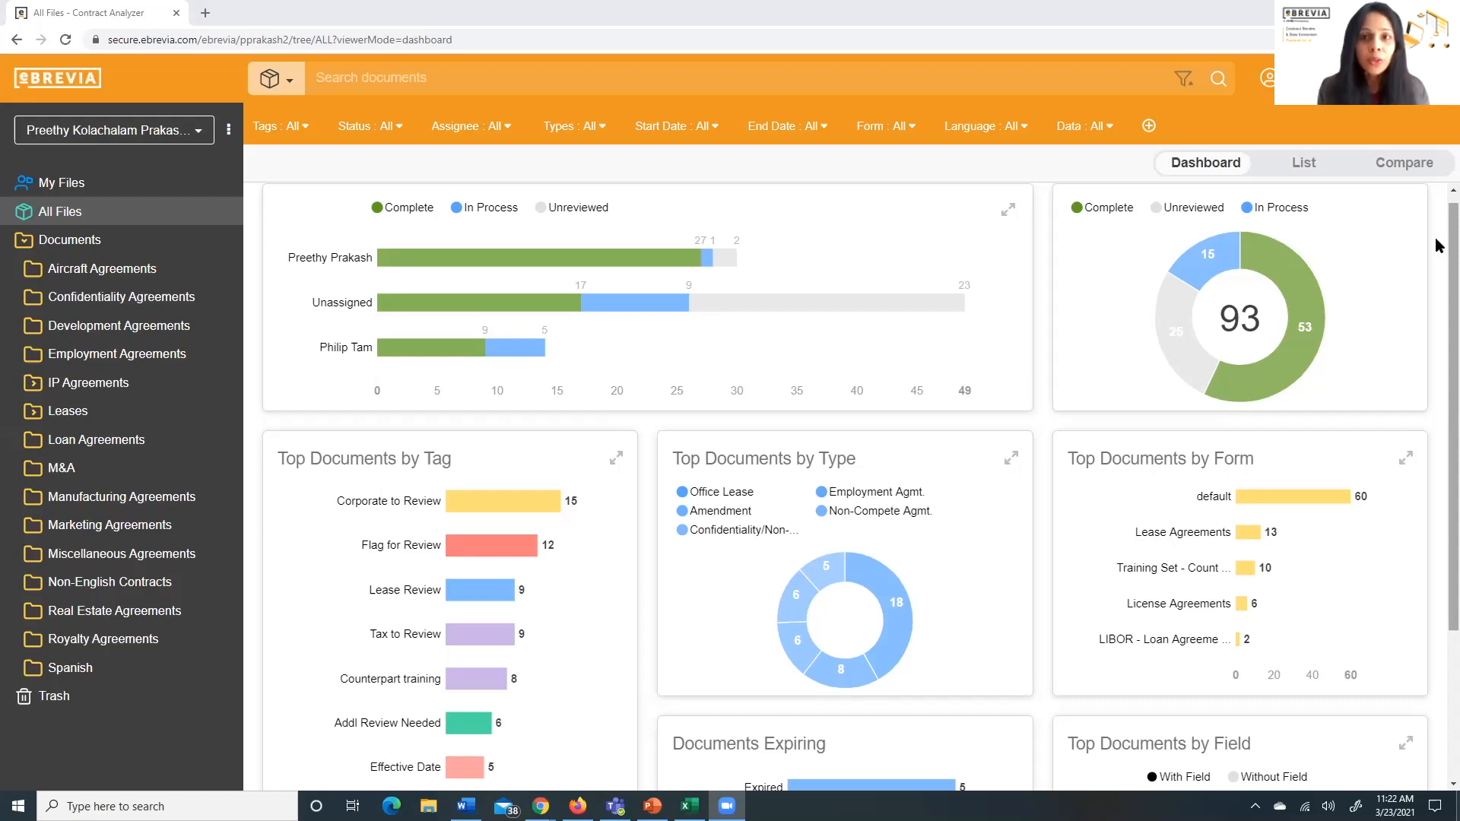
Scroll down the Dashboard to the Documents Expiring and Top Documents by Field charts
{"action": "scroll", "scroll_direction": "down", "scroll_amount": 3}
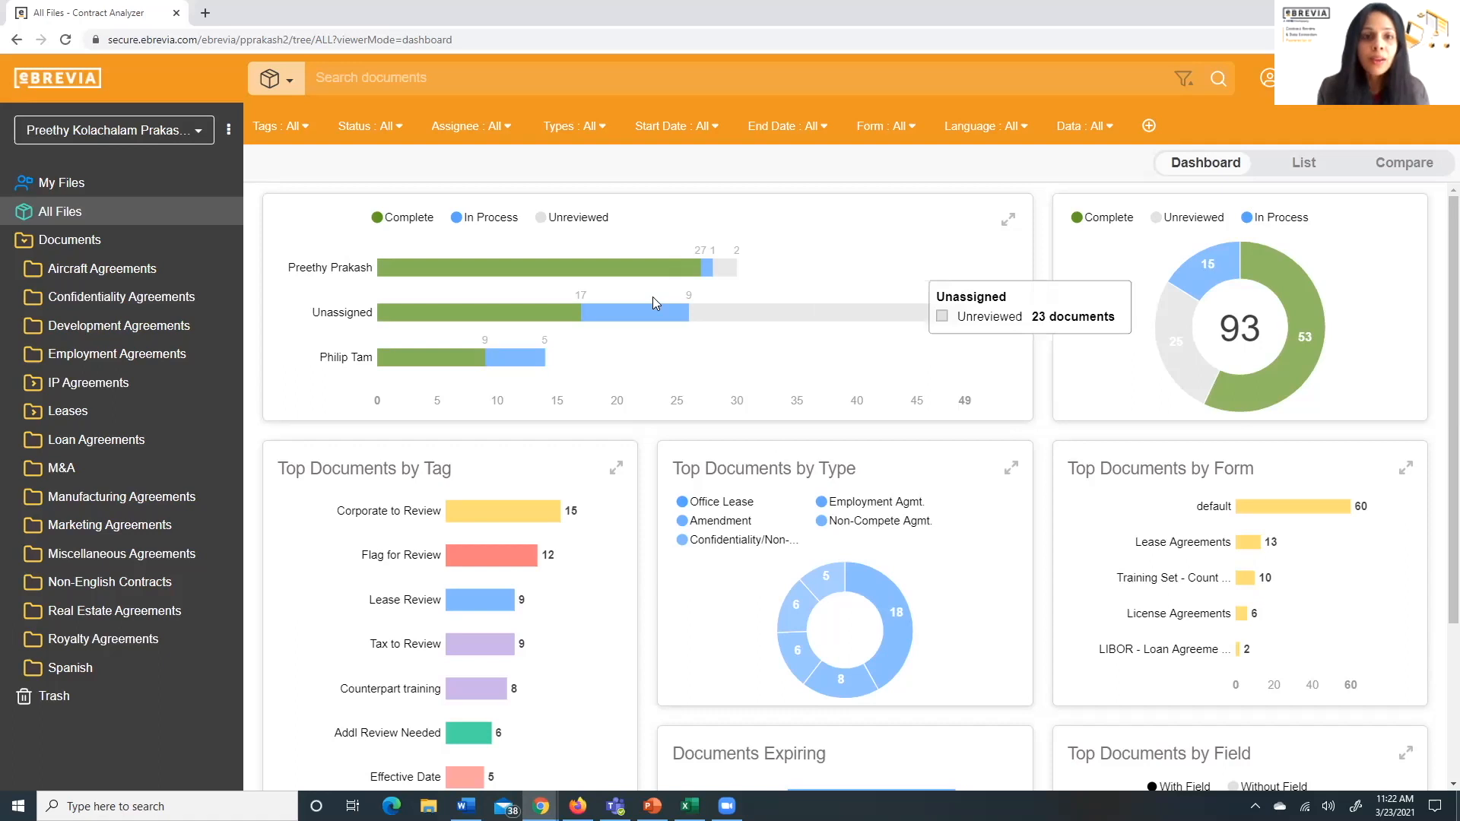
{"action": "mouse_move", "coordinate": [831, 277]}
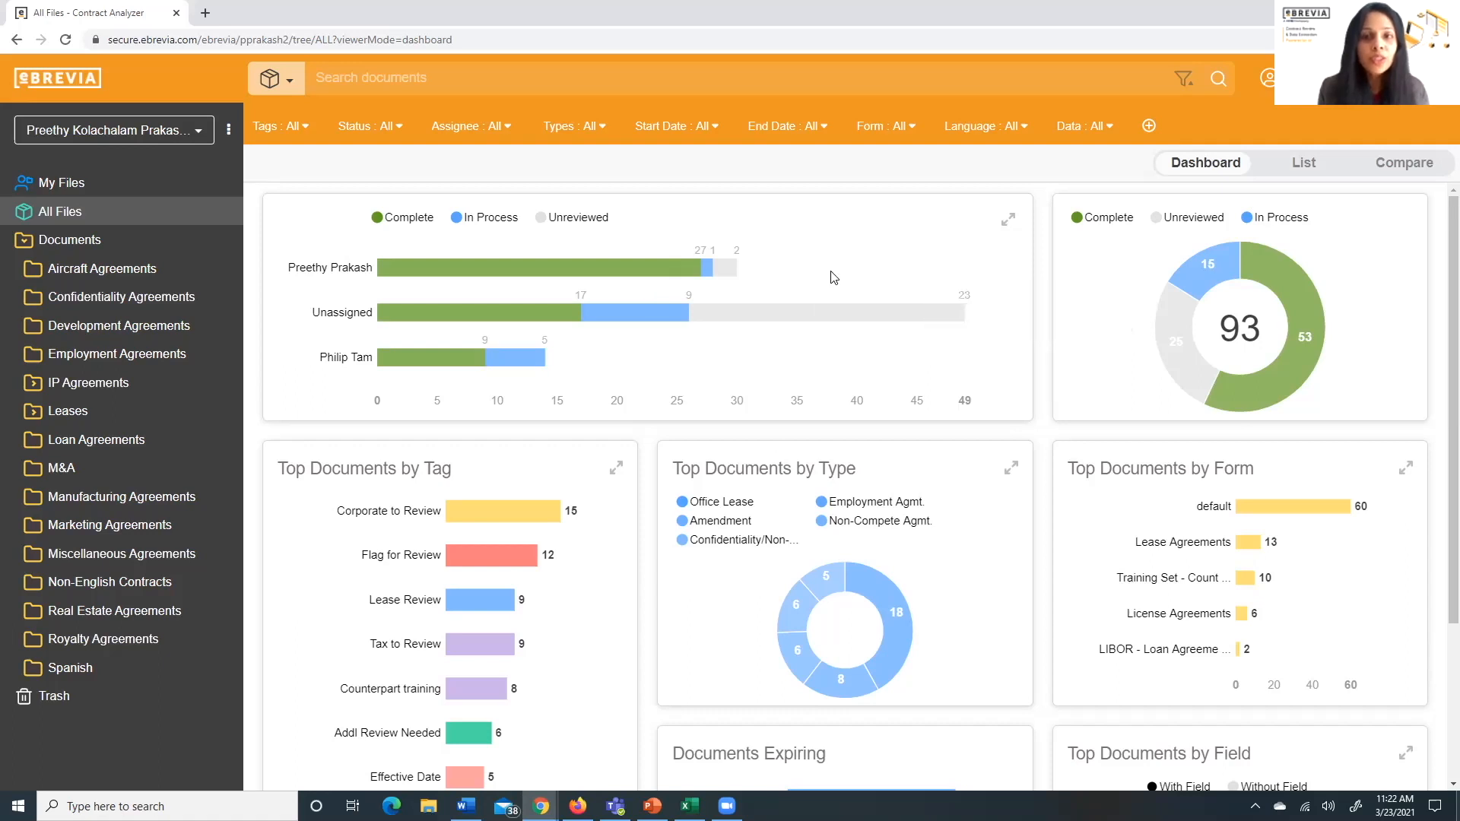
{"action": "mouse_move", "coordinate": [1124, 352]}
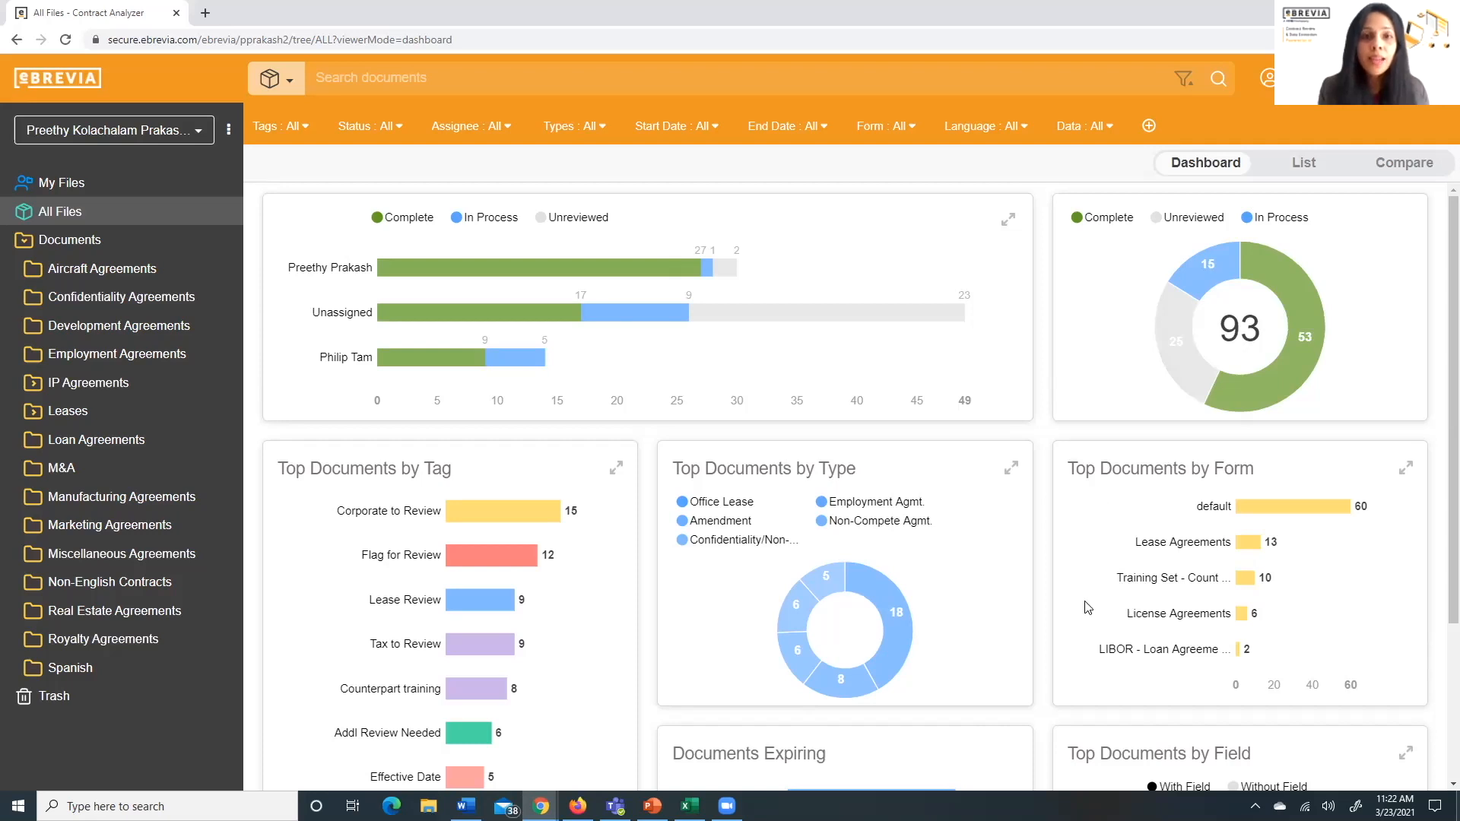
{"action": "mouse_move", "coordinate": [1438, 370]}
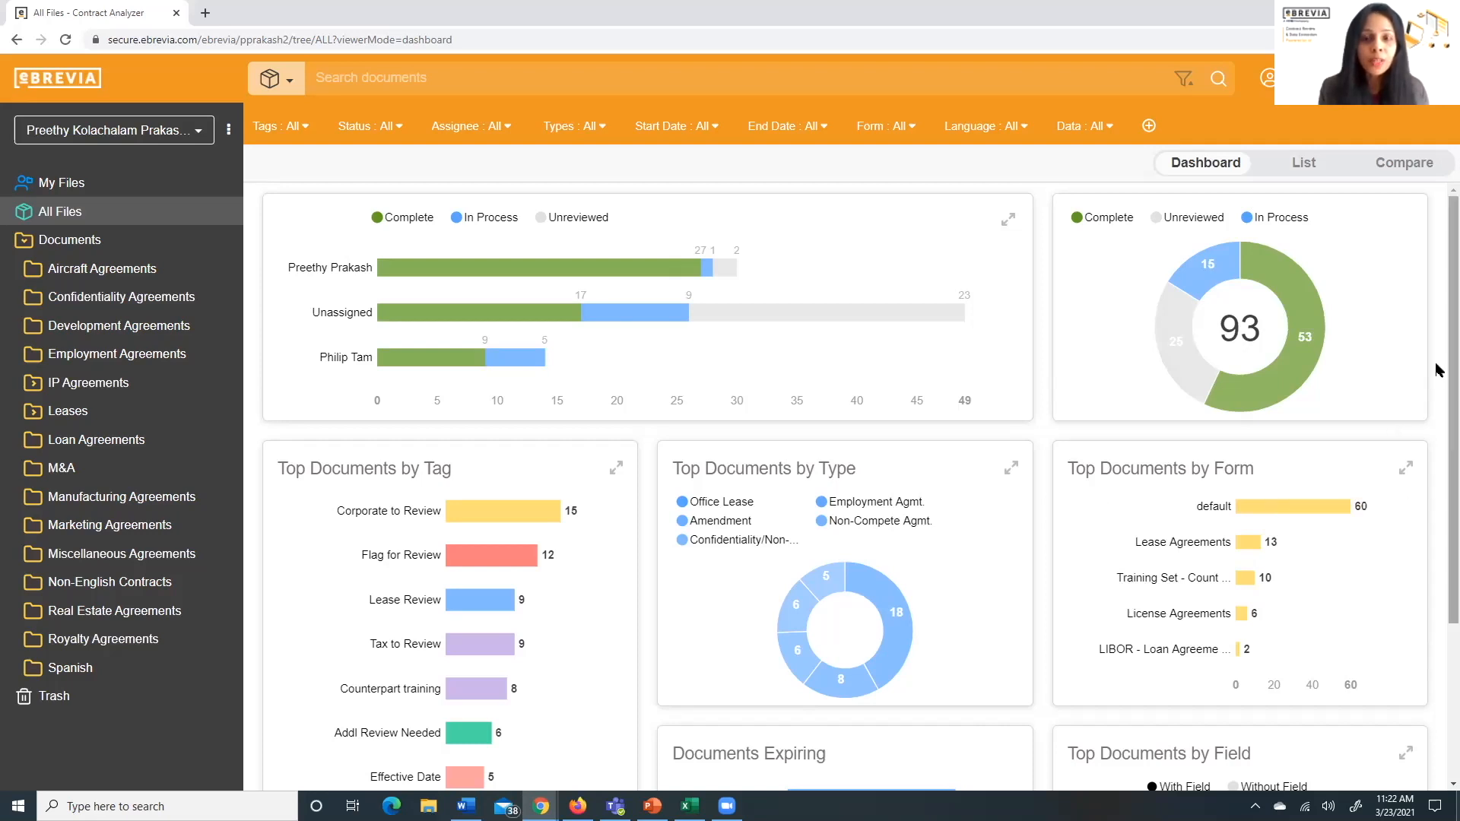
{"action": "scroll", "scroll_direction": "down", "scroll_amount": 3}
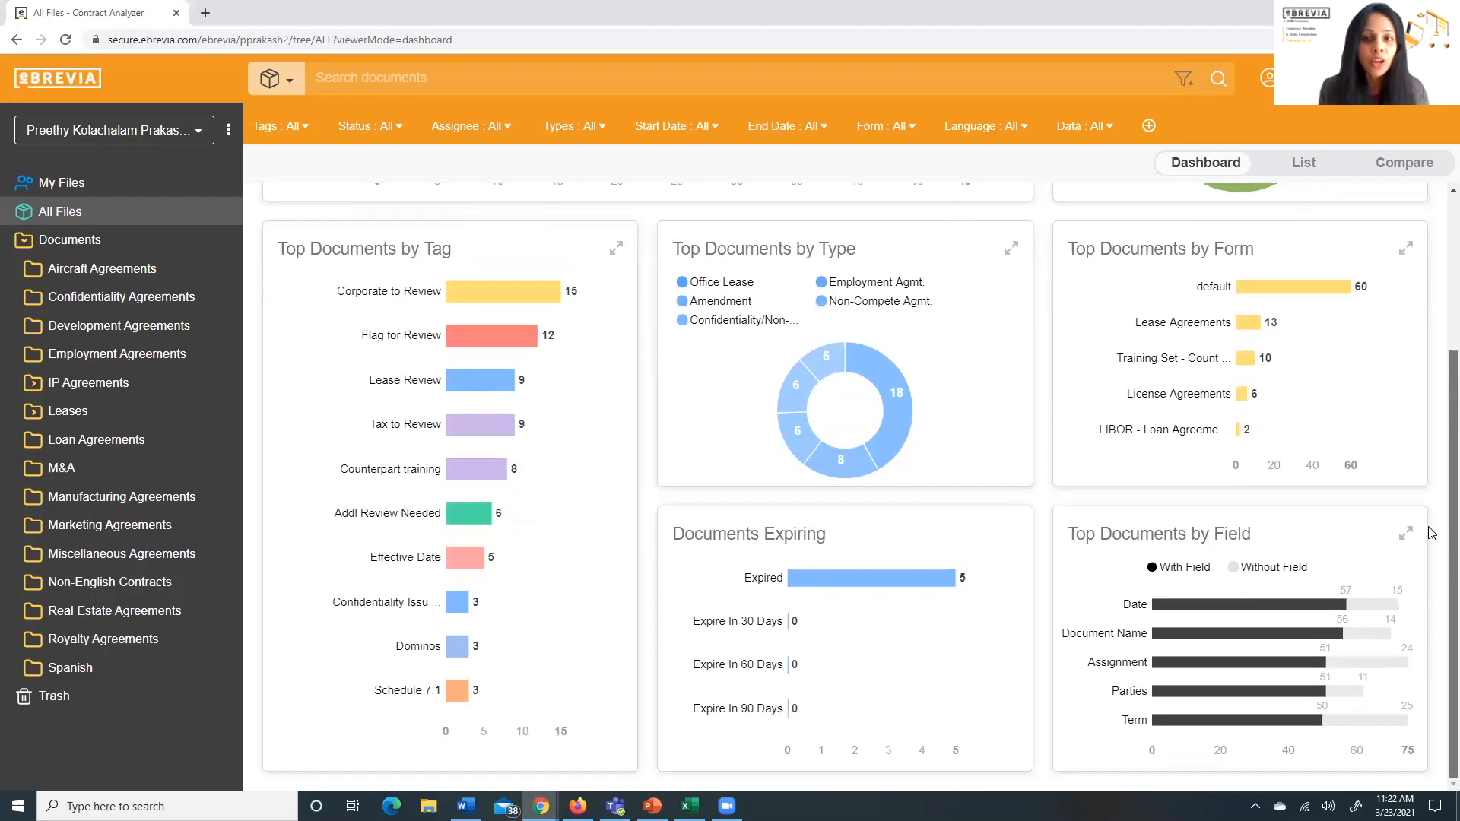
{"action": "mouse_move", "coordinate": [1431, 585]}
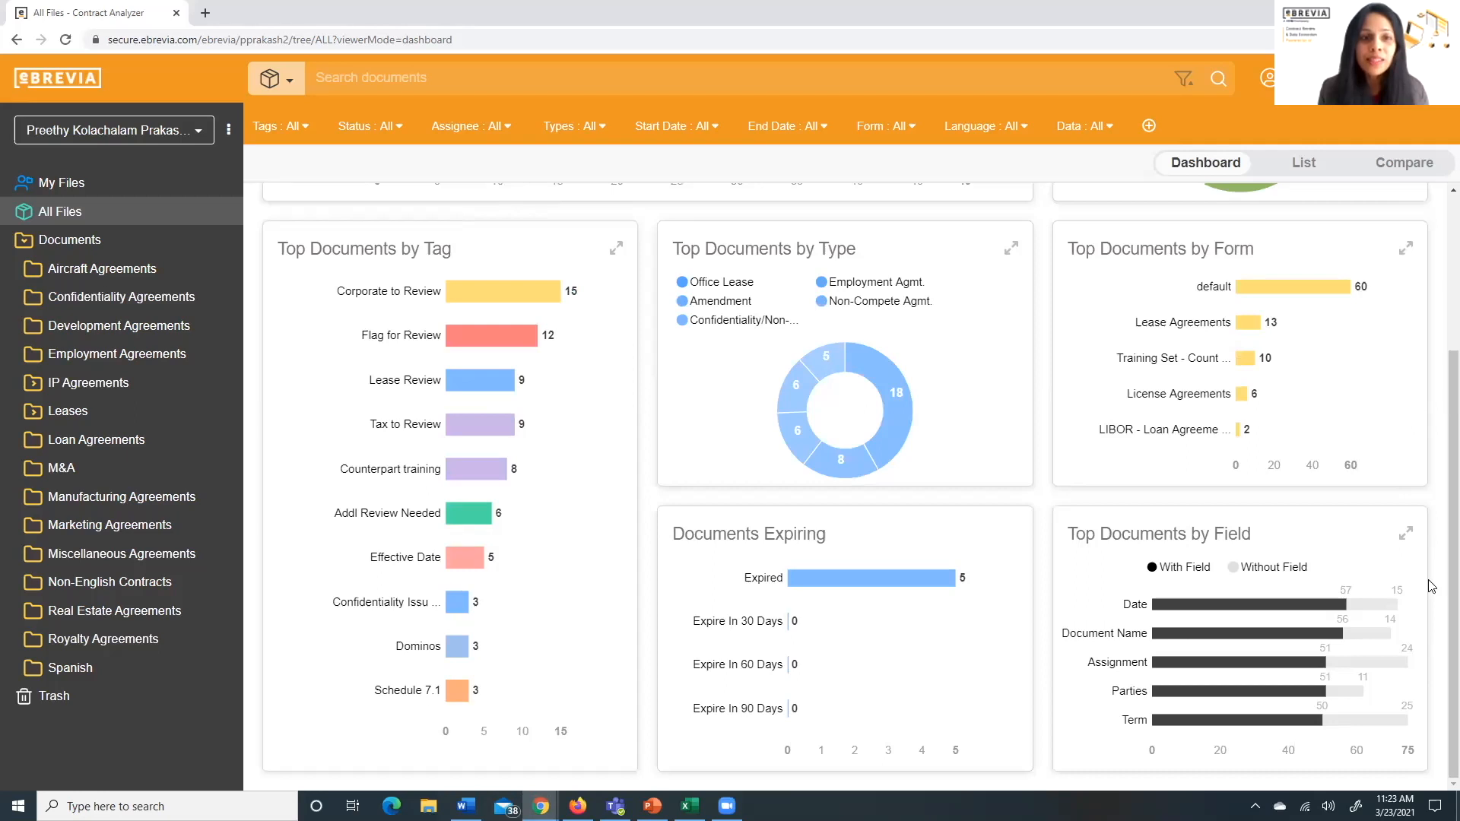
{"action": "mouse_move", "coordinate": [482, 469]}
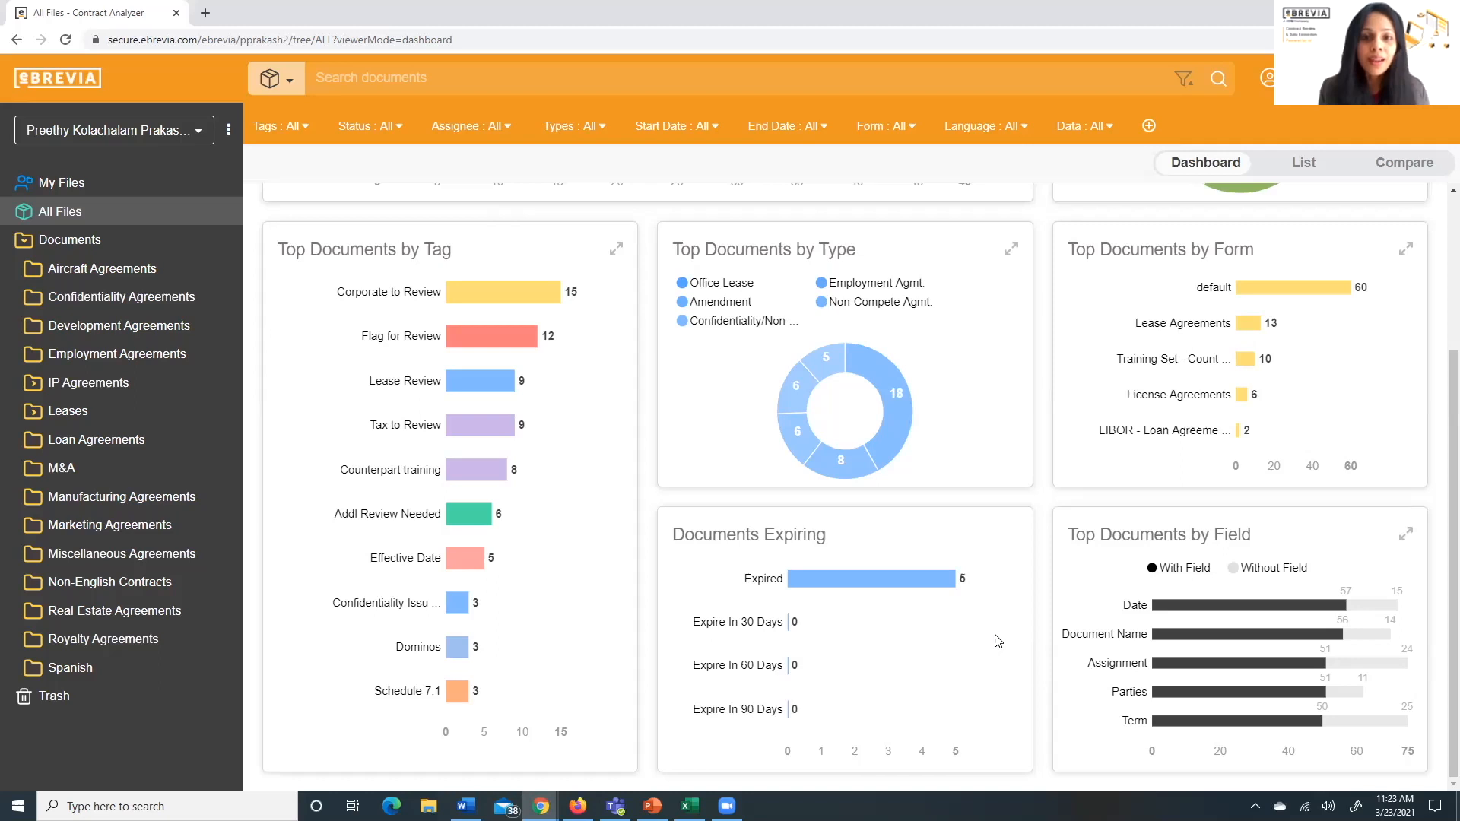
{"action": "mouse_move", "coordinate": [1150, 672]}
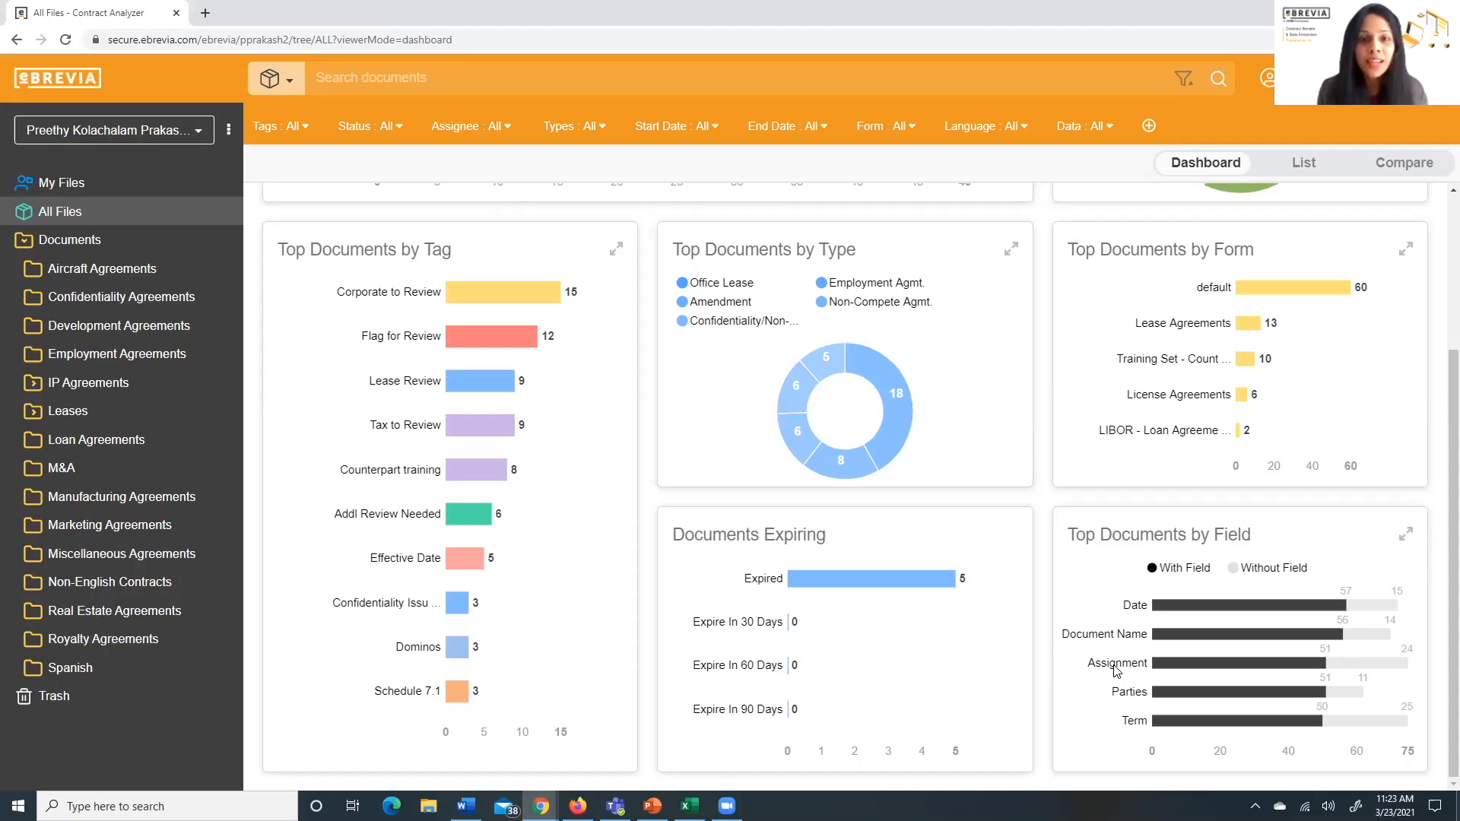
{"action": "mouse_move", "coordinate": [1196, 663]}
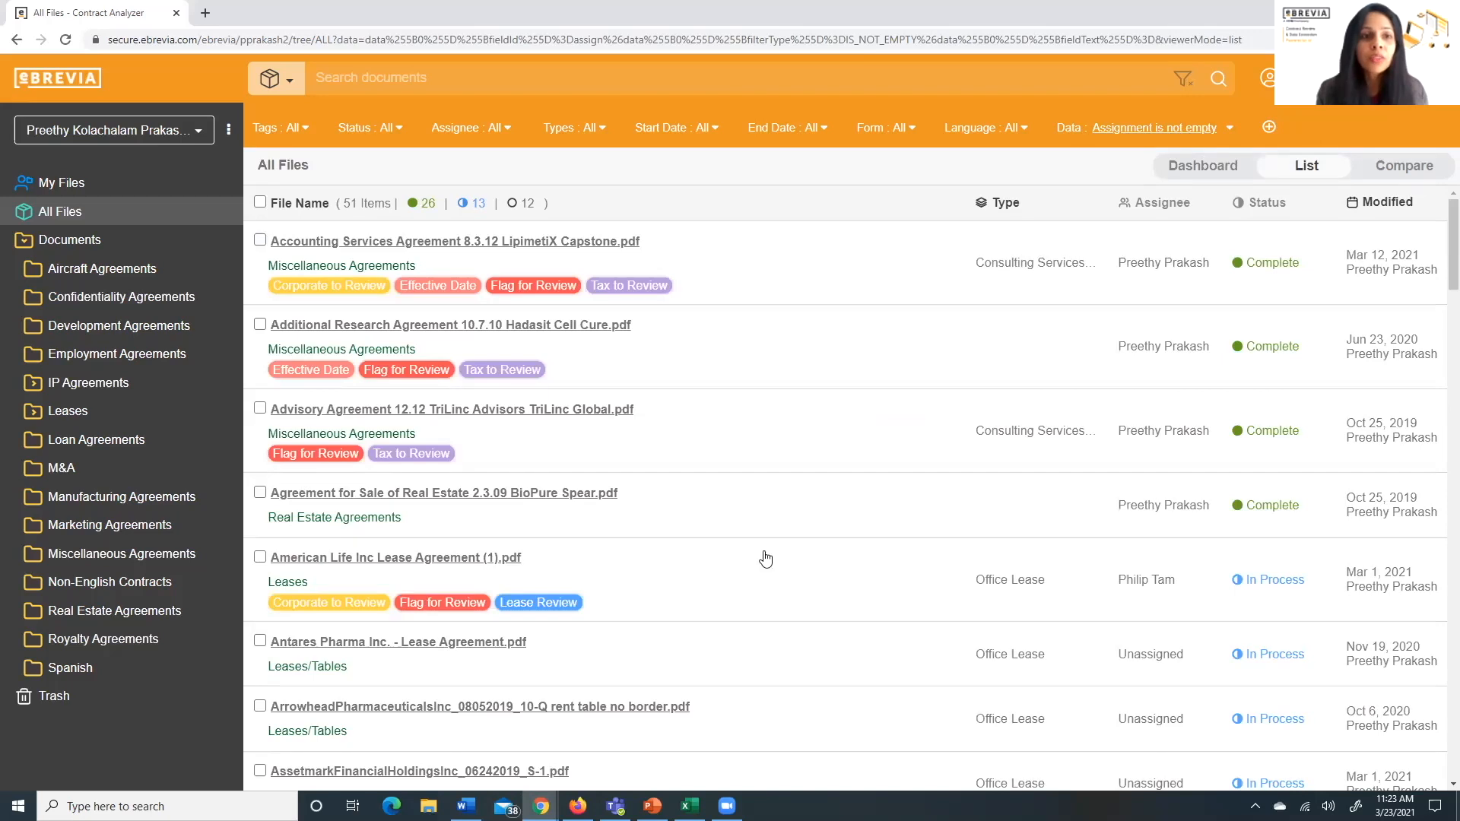
{"action": "mouse_move", "coordinate": [397, 165]}
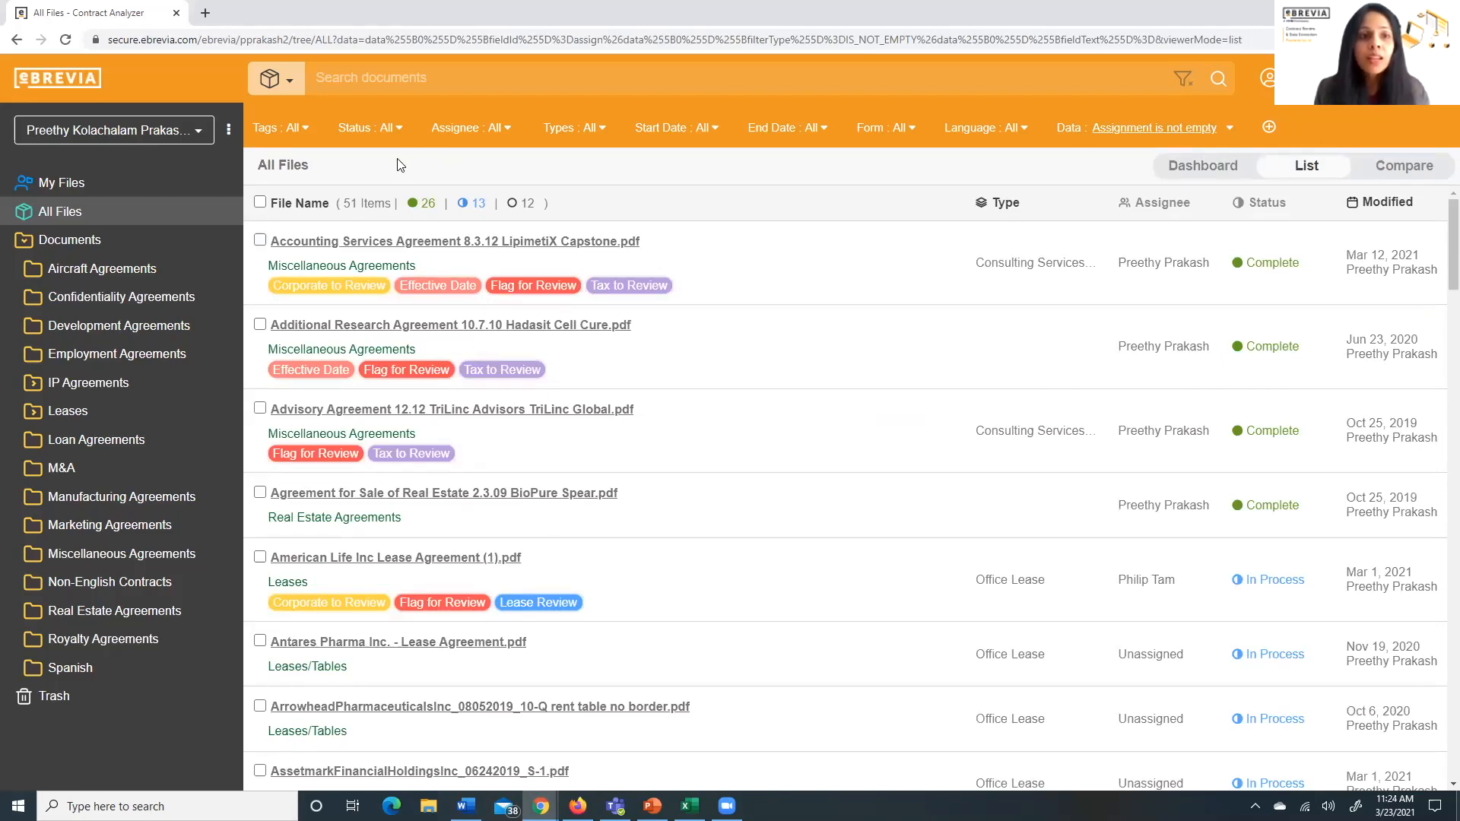
Switch the document list from All Files to browsing by folder
{"action": "left_click", "coordinate": [274, 78]}
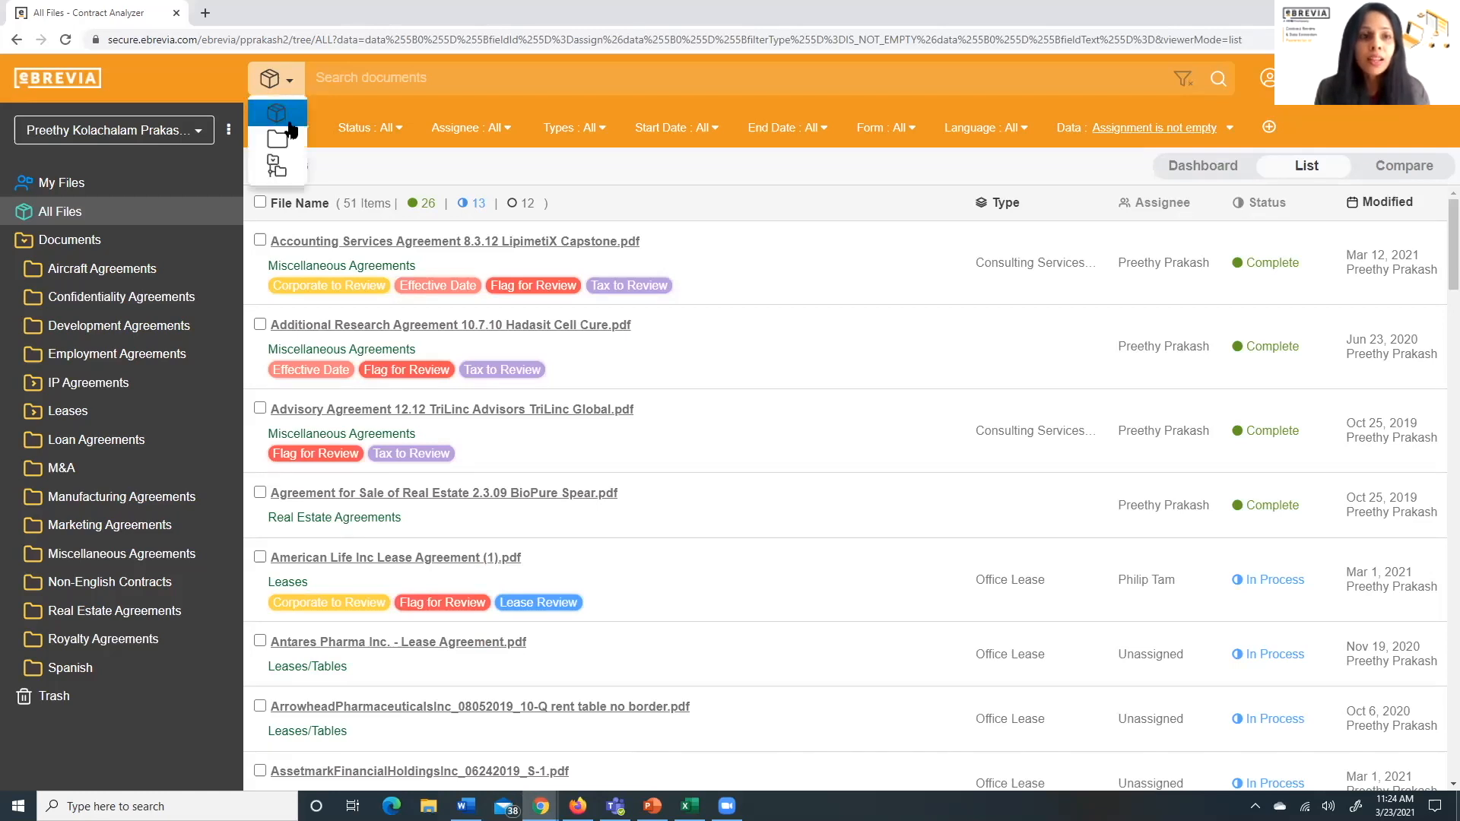
{"action": "left_click", "coordinate": [117, 353]}
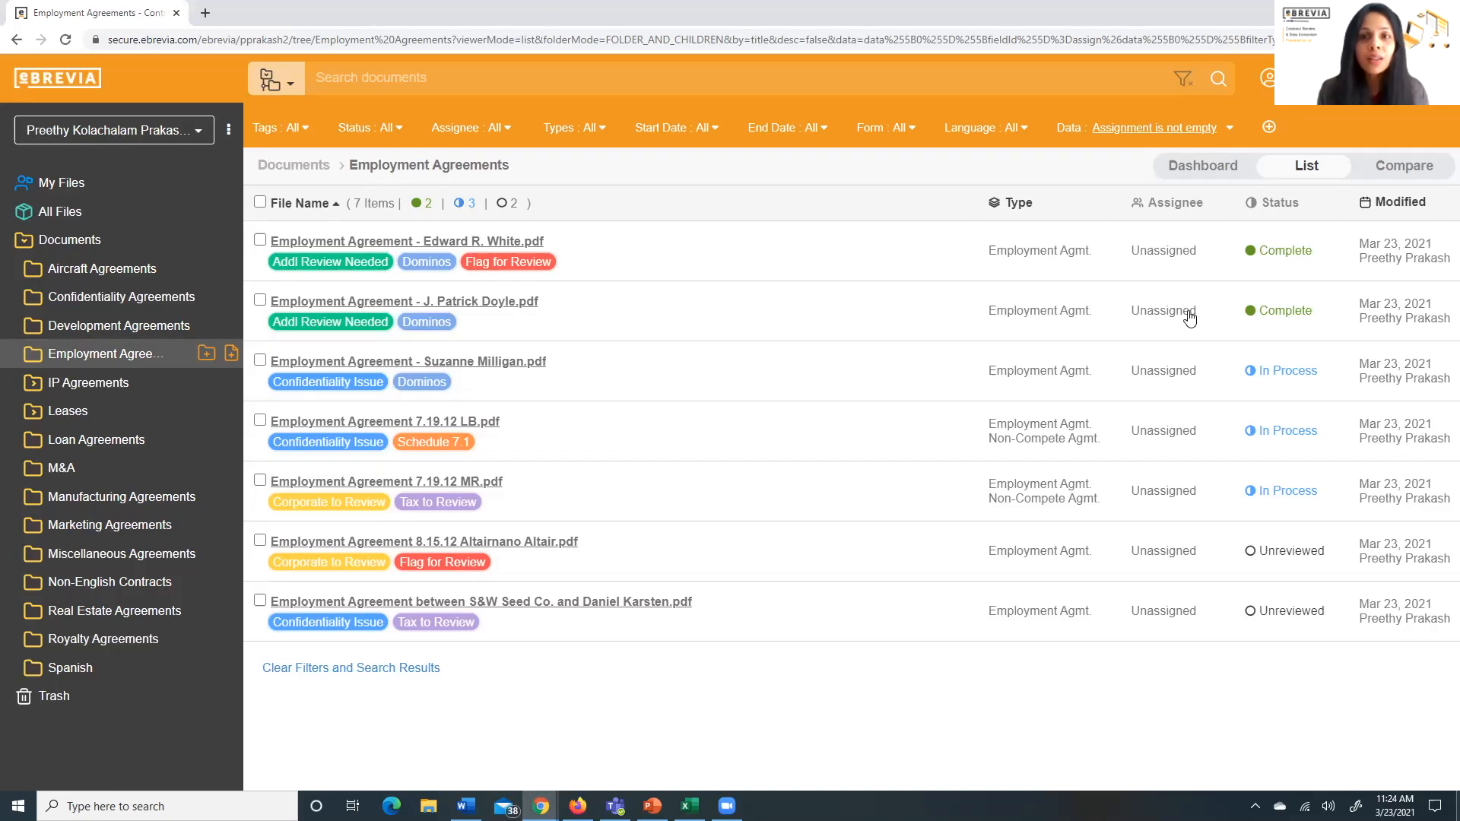
{"action": "mouse_move", "coordinate": [1387, 170]}
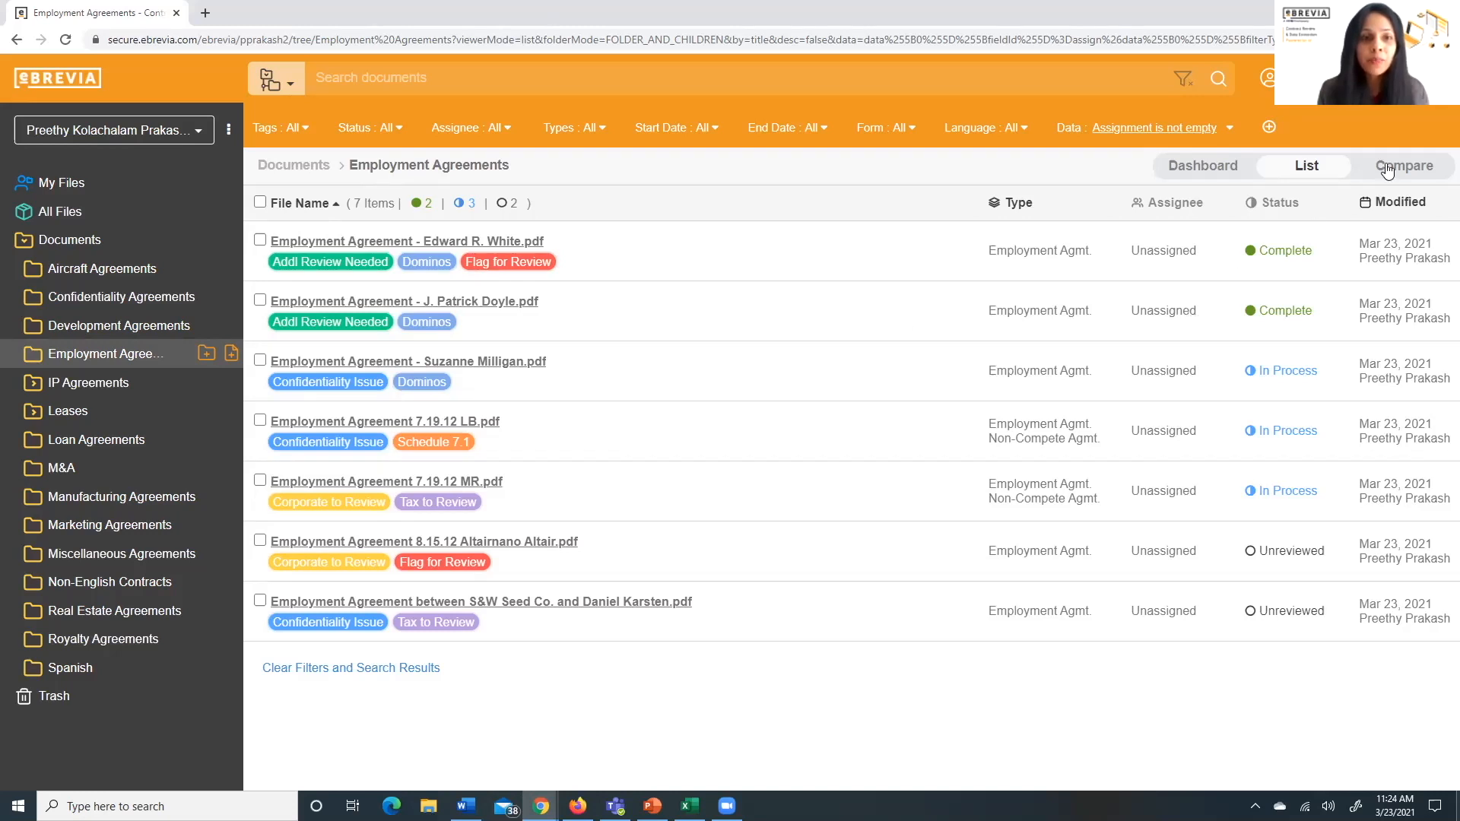
Compare the seven employment agreements by their Assignment provision
{"action": "left_click", "coordinate": [1406, 166]}
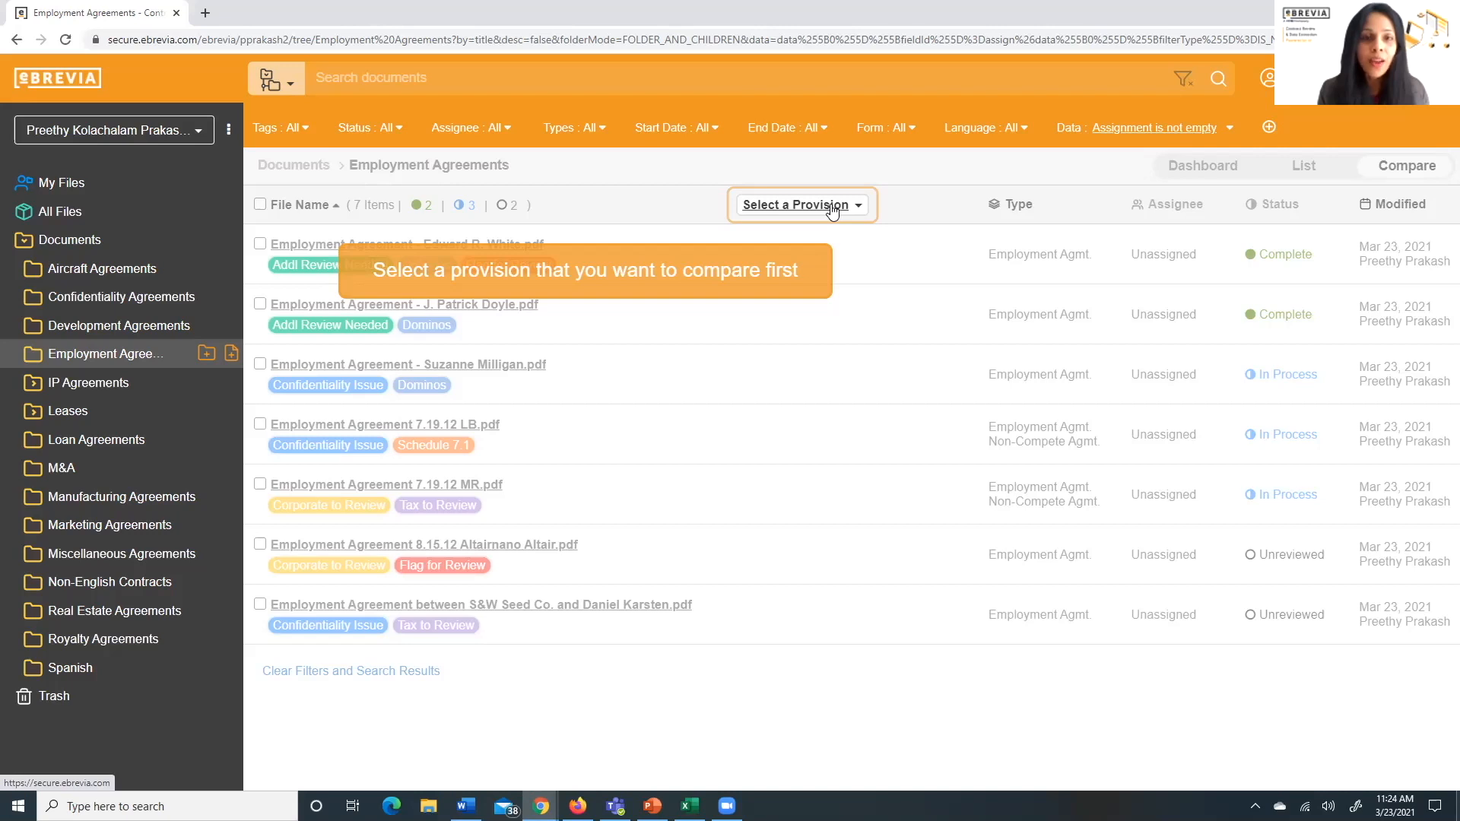
{"action": "left_click", "coordinate": [796, 204]}
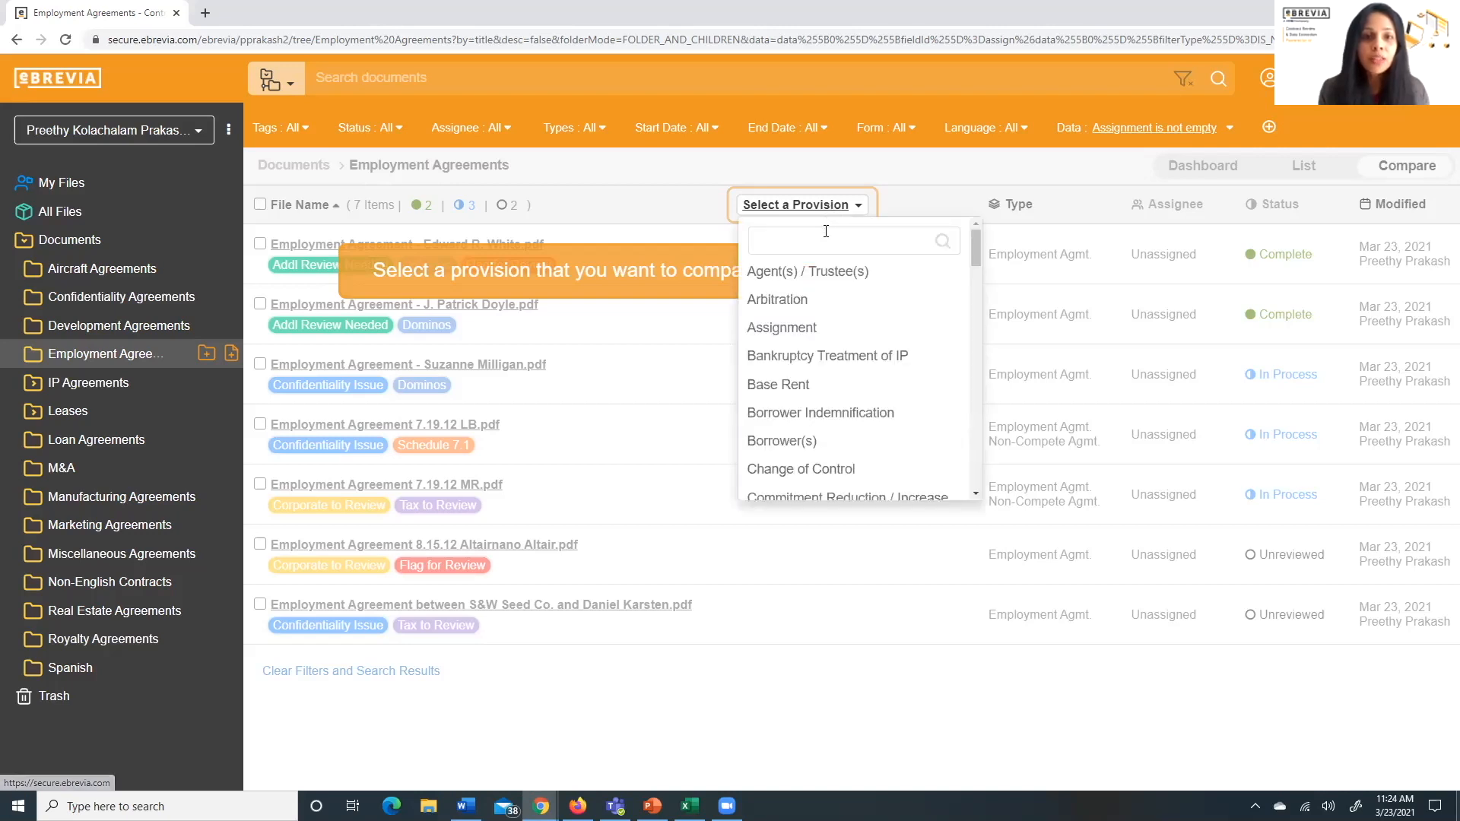
{"action": "mouse_move", "coordinate": [791, 315]}
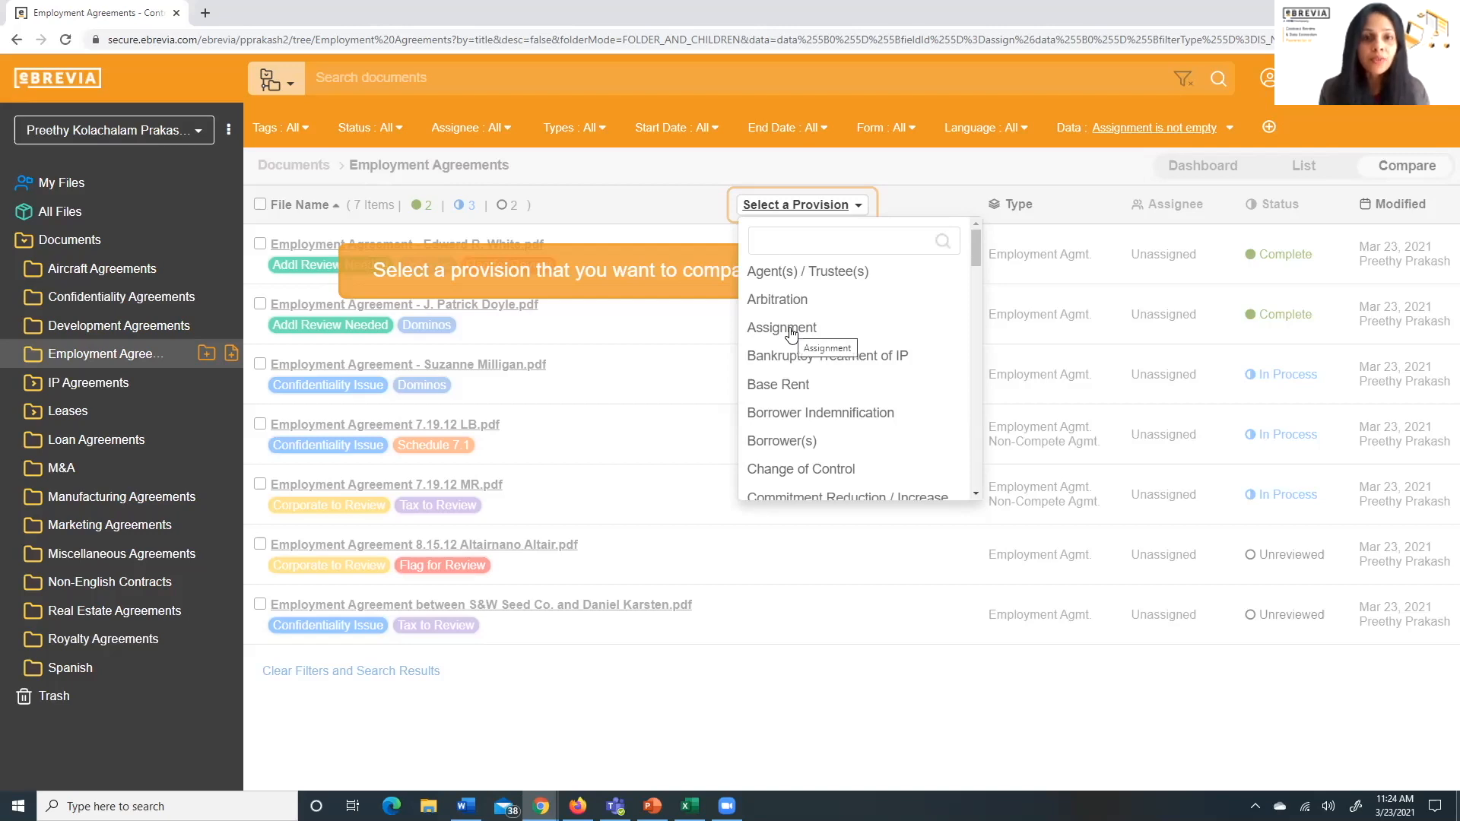
{"action": "left_click", "coordinate": [781, 327]}
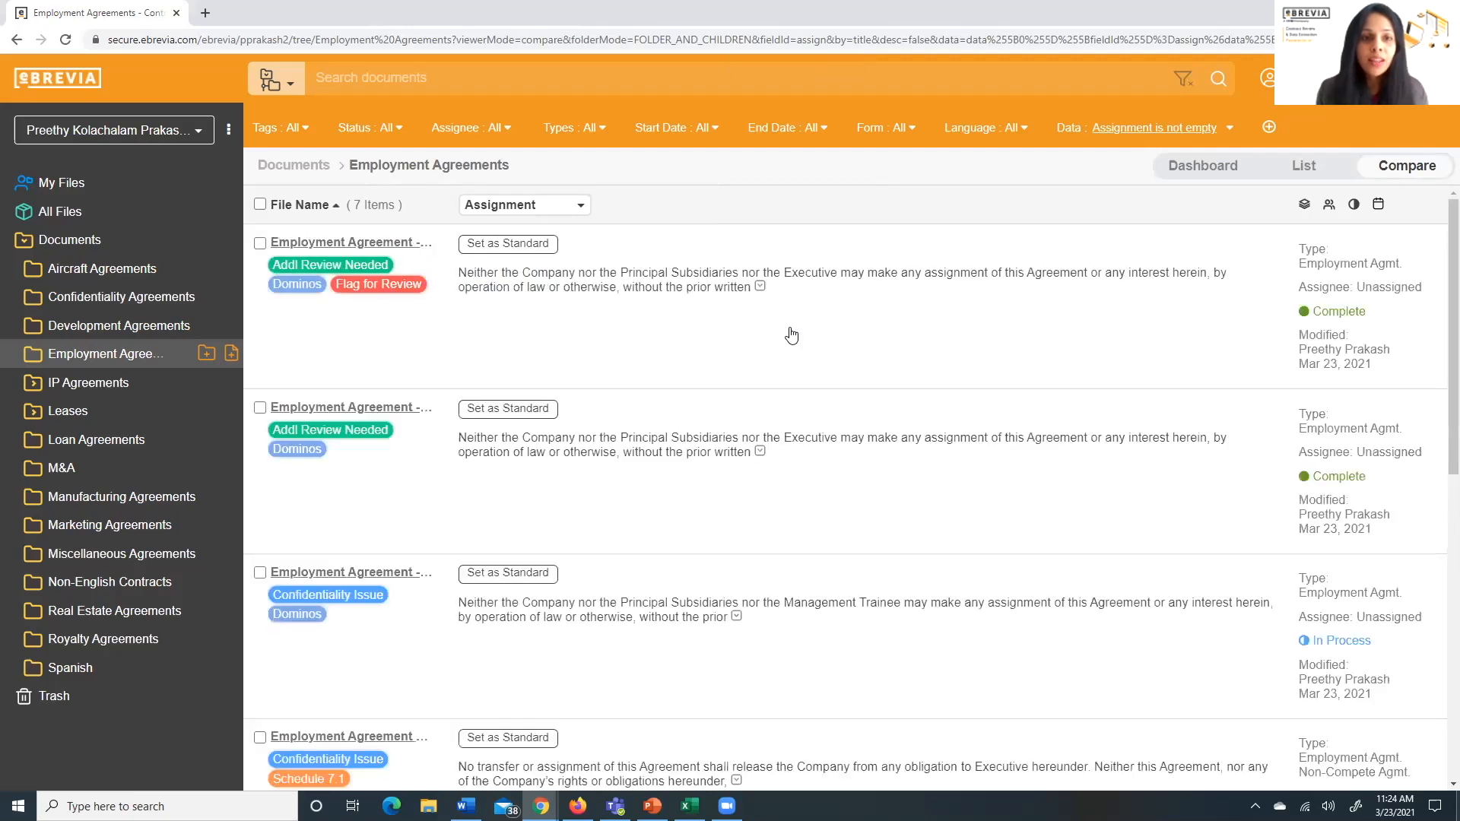
{"action": "mouse_move", "coordinate": [1382, 264]}
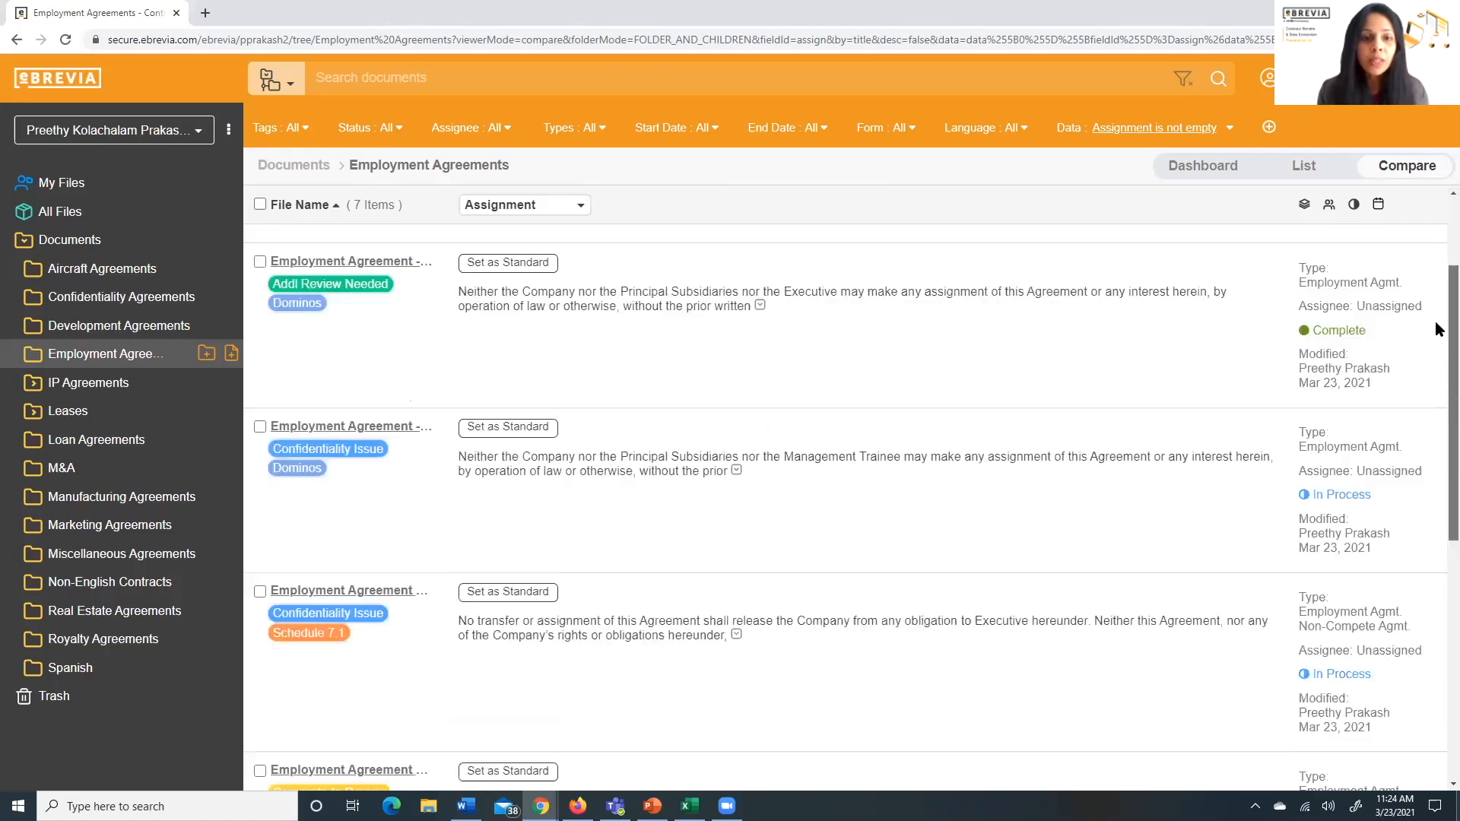
Expand the first three agreements' Assignment clauses to full text
{"action": "scroll", "scroll_direction": "down", "scroll_amount": 3}
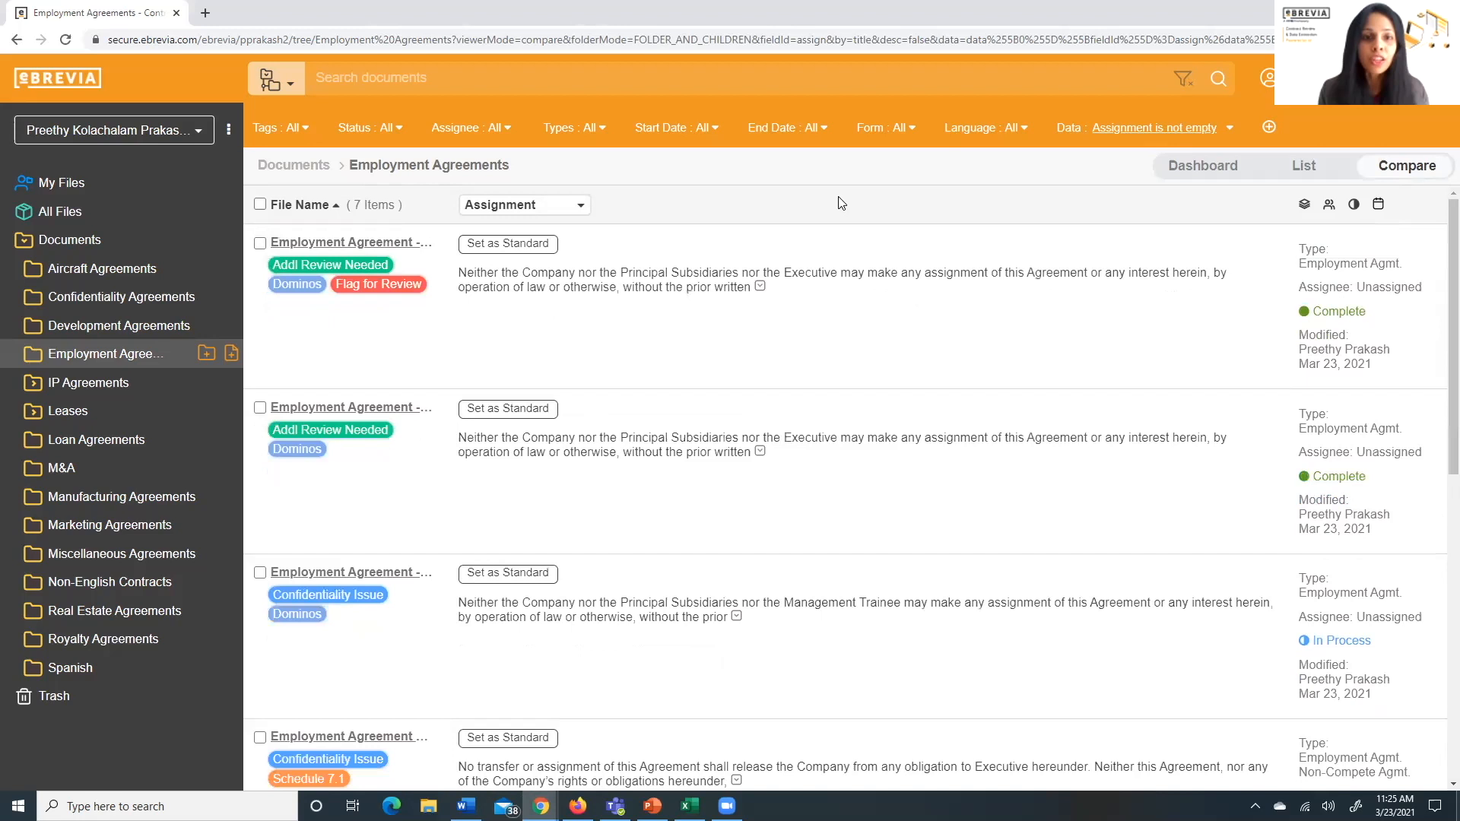
{"action": "left_click", "coordinate": [760, 286]}
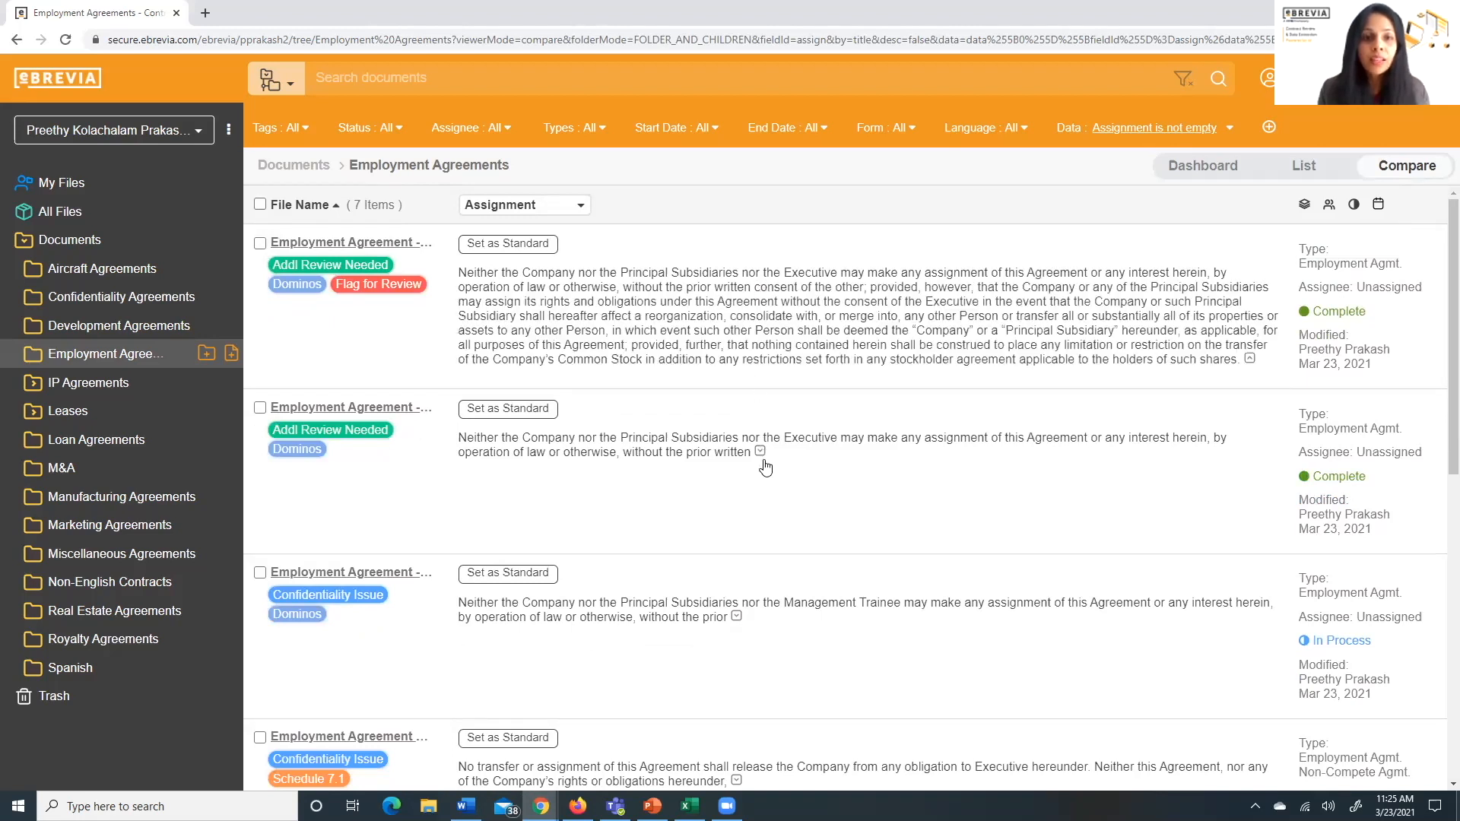
{"action": "left_click", "coordinate": [758, 452]}
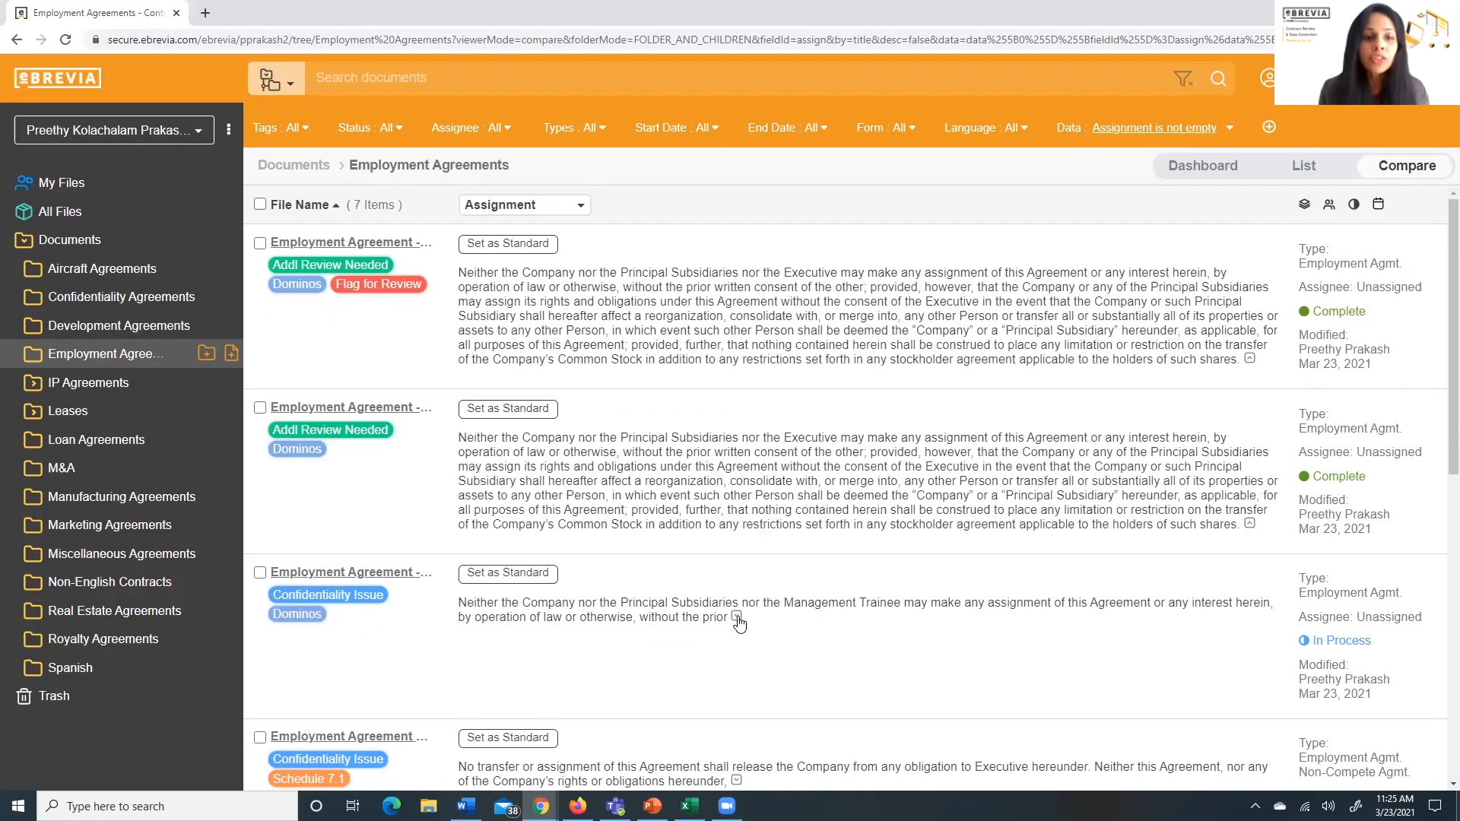
{"action": "left_click", "coordinate": [737, 621]}
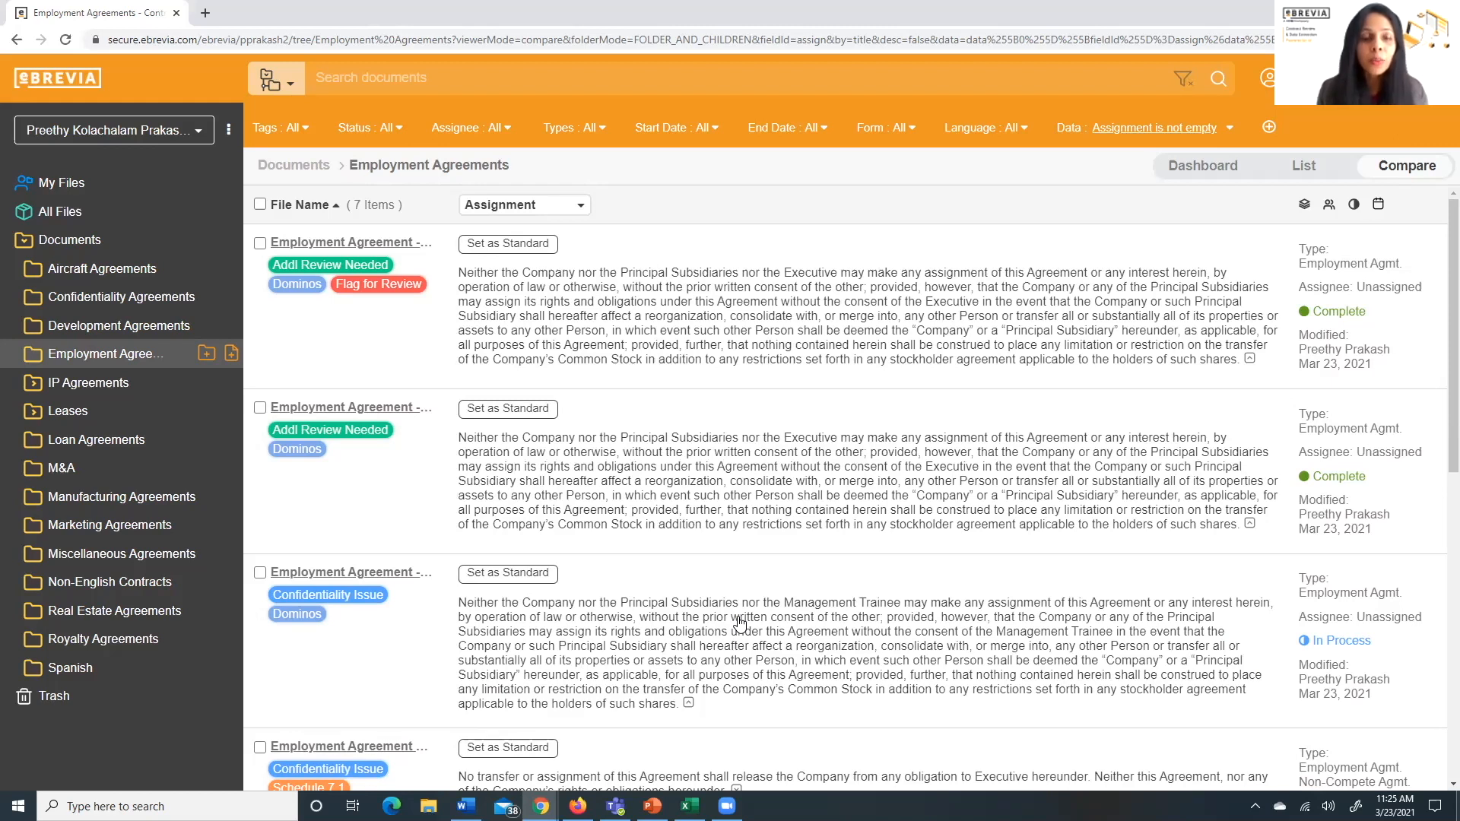
{"action": "mouse_move", "coordinate": [489, 333]}
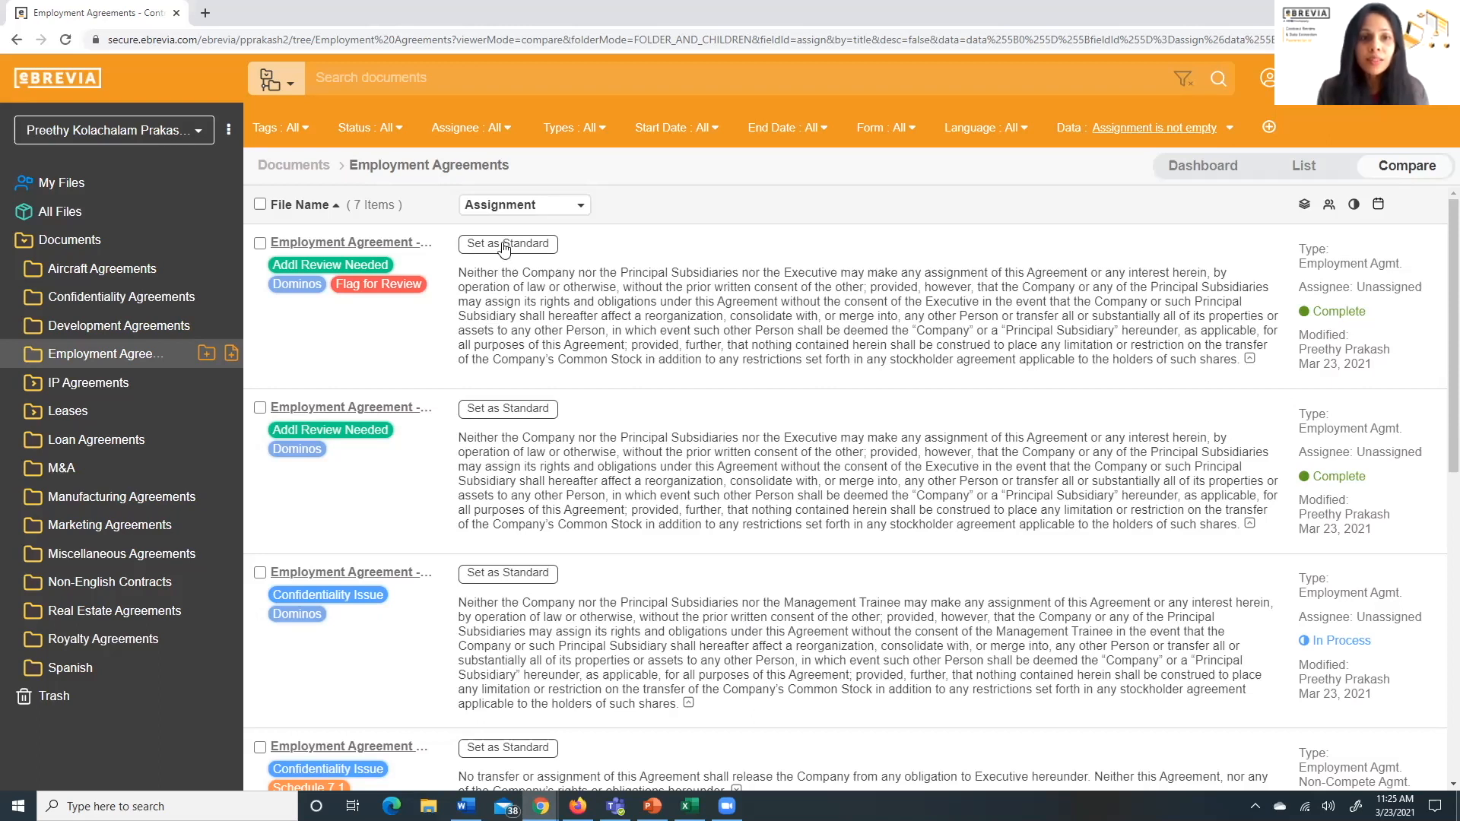
Make the first agreement's clause the standard, expand the 100% match, and review scores down to 34%
{"action": "left_click", "coordinate": [507, 243]}
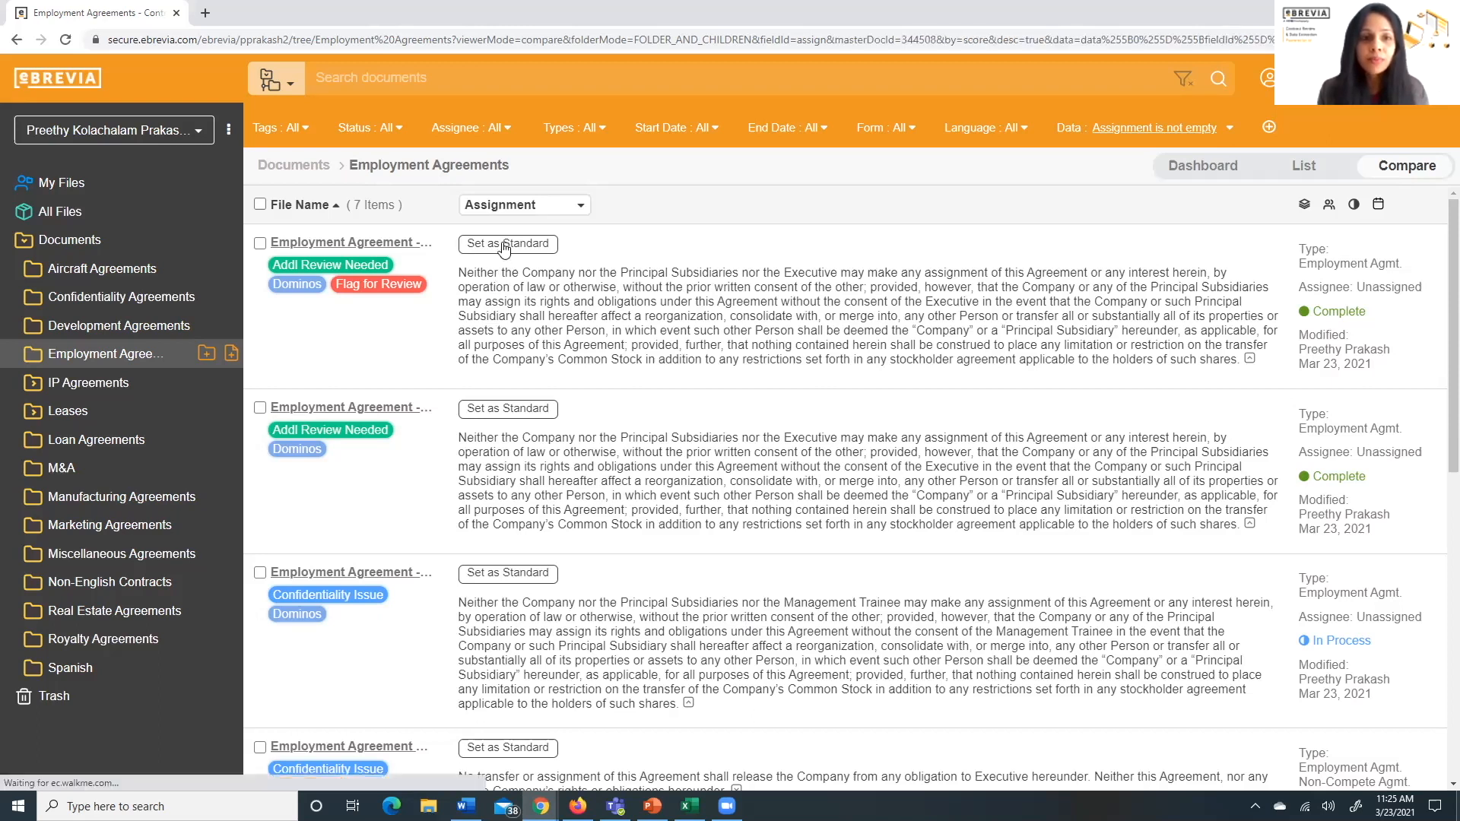
{"action": "left_click", "coordinate": [507, 243]}
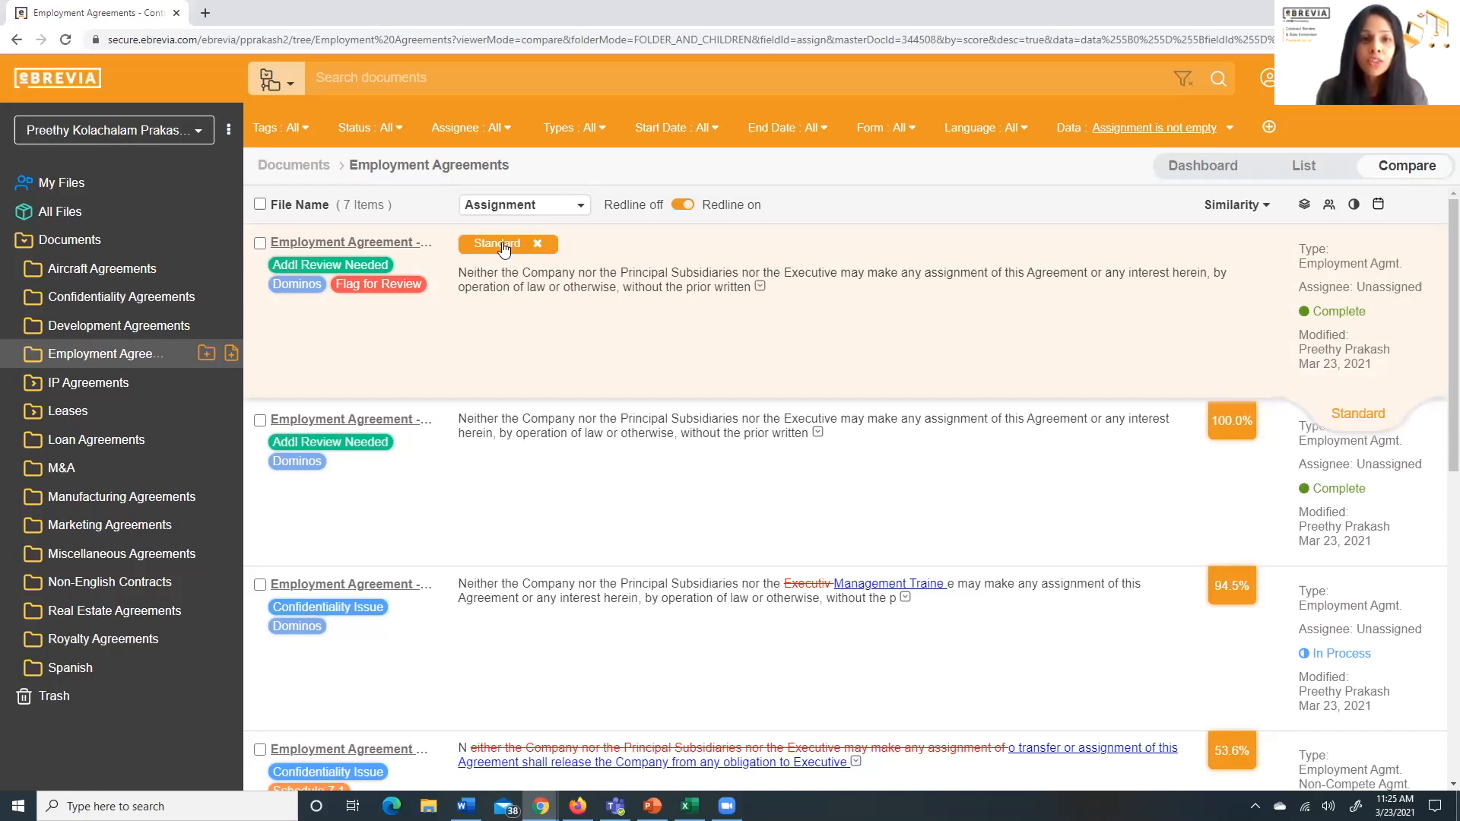
{"action": "mouse_move", "coordinate": [1105, 304]}
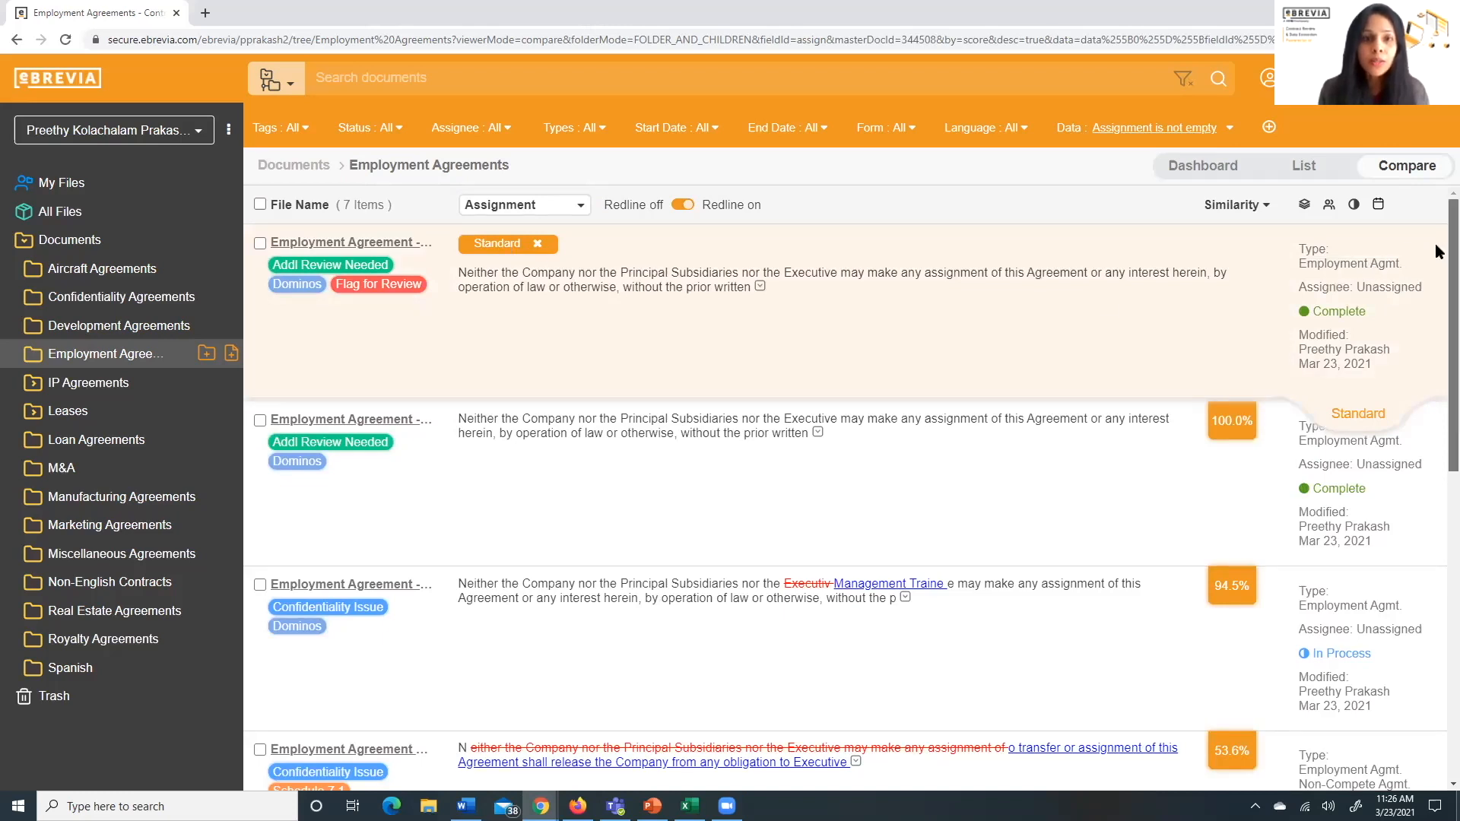
{"action": "scroll", "scroll_direction": "down", "scroll_amount": 3}
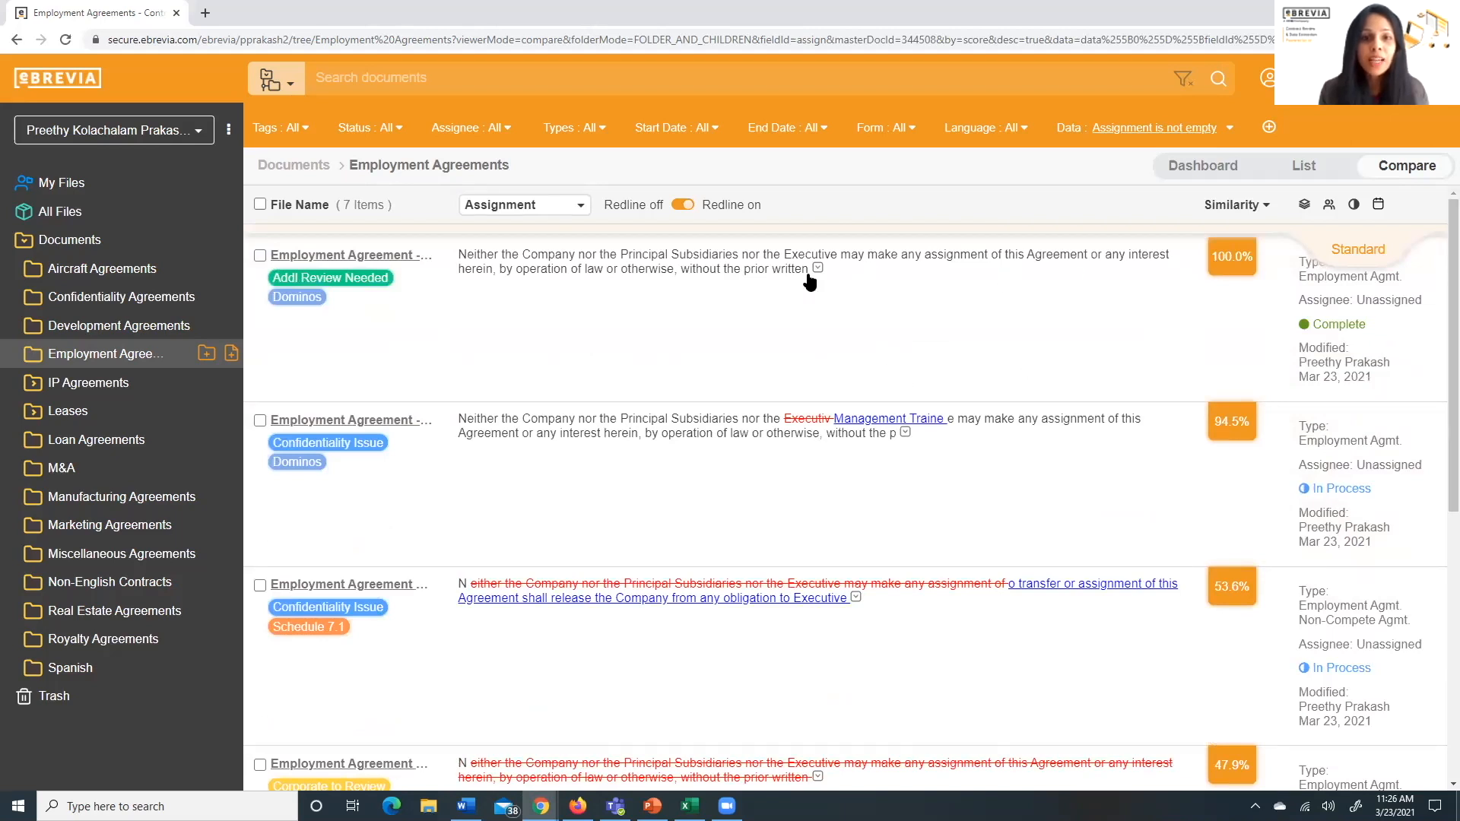
{"action": "left_click", "coordinate": [817, 268]}
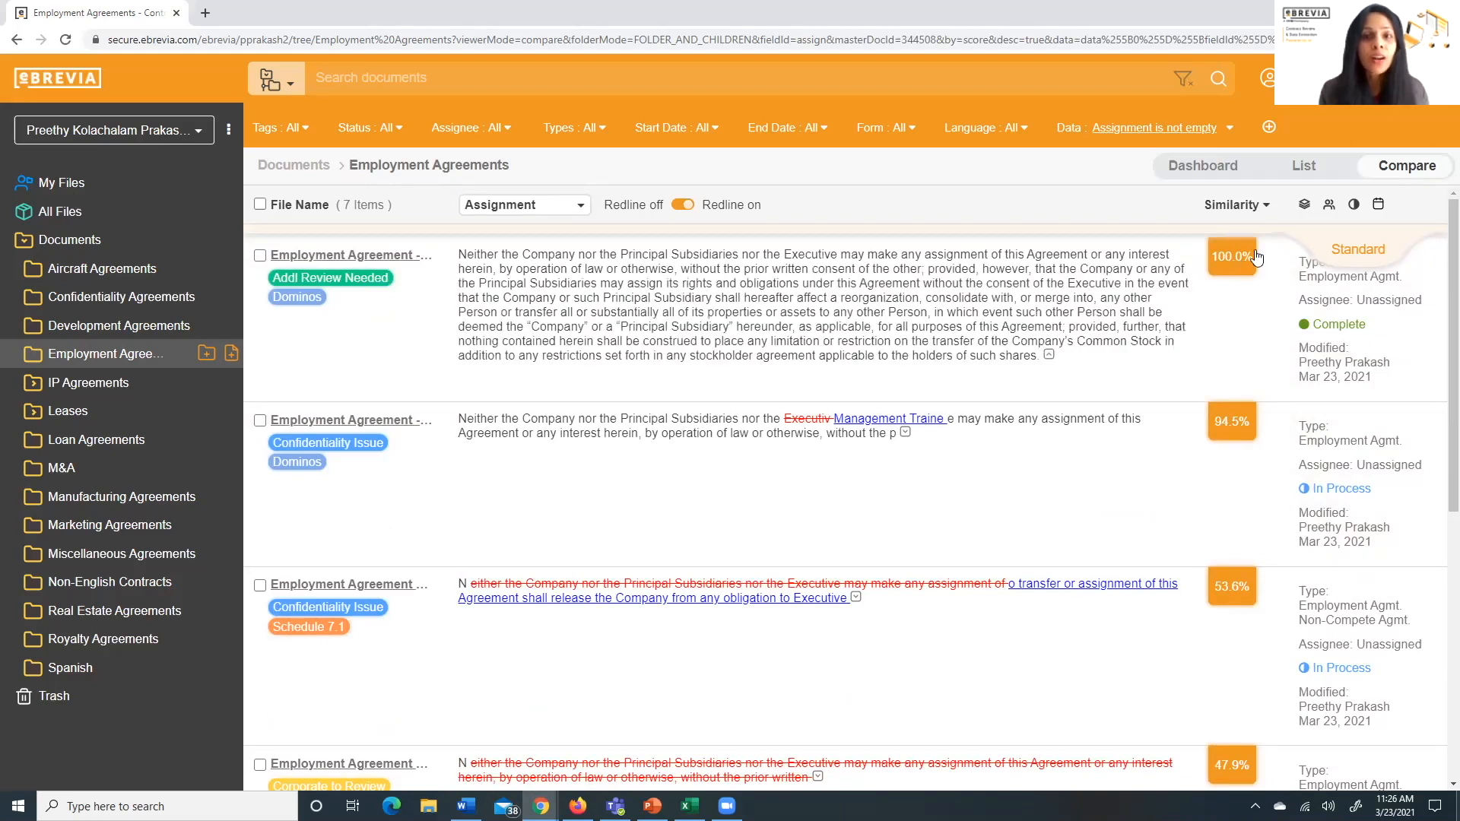
{"action": "mouse_move", "coordinate": [1020, 270]}
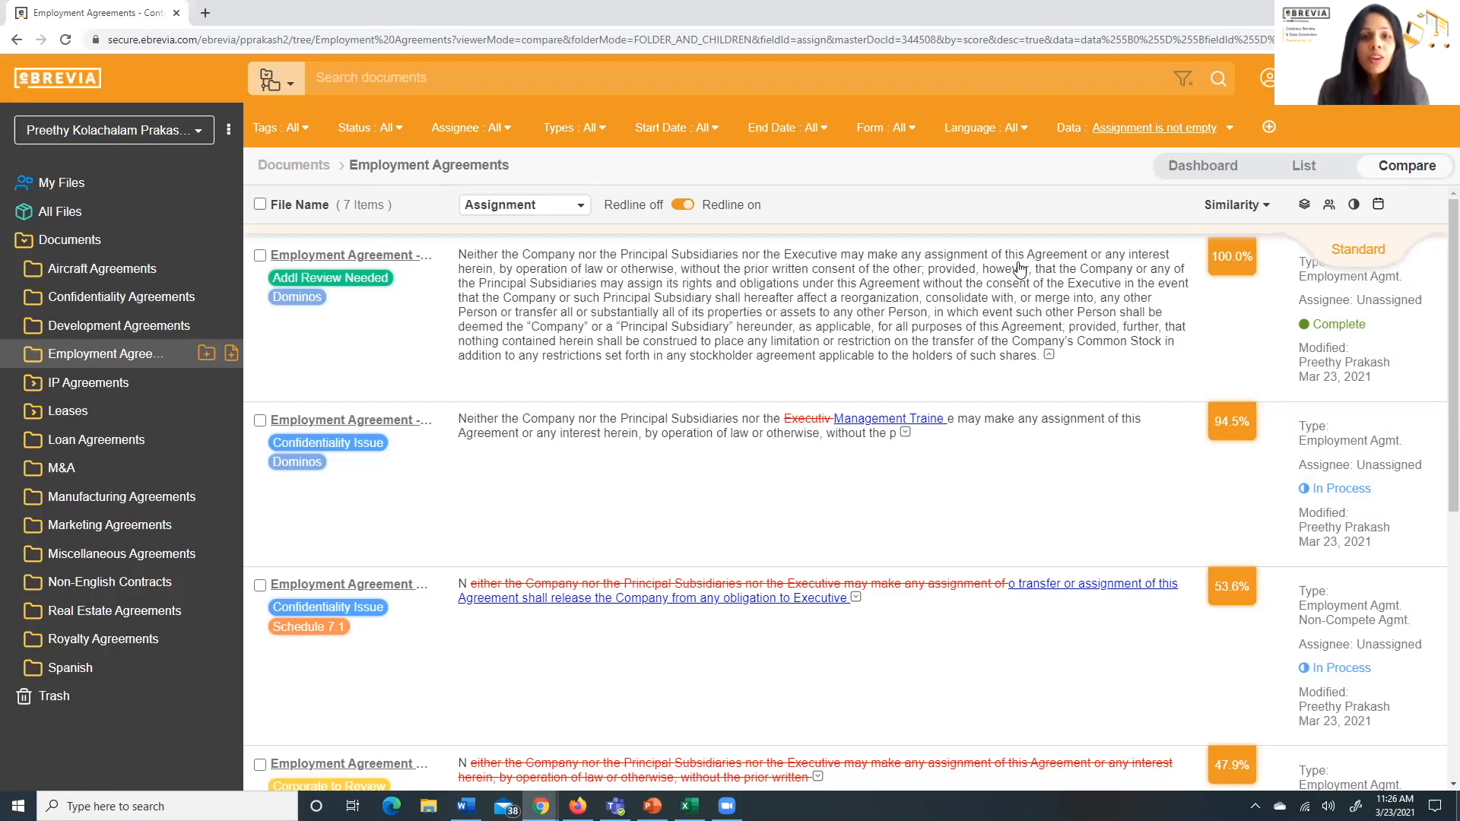
{"action": "scroll", "scroll_direction": "down", "scroll_amount": 3}
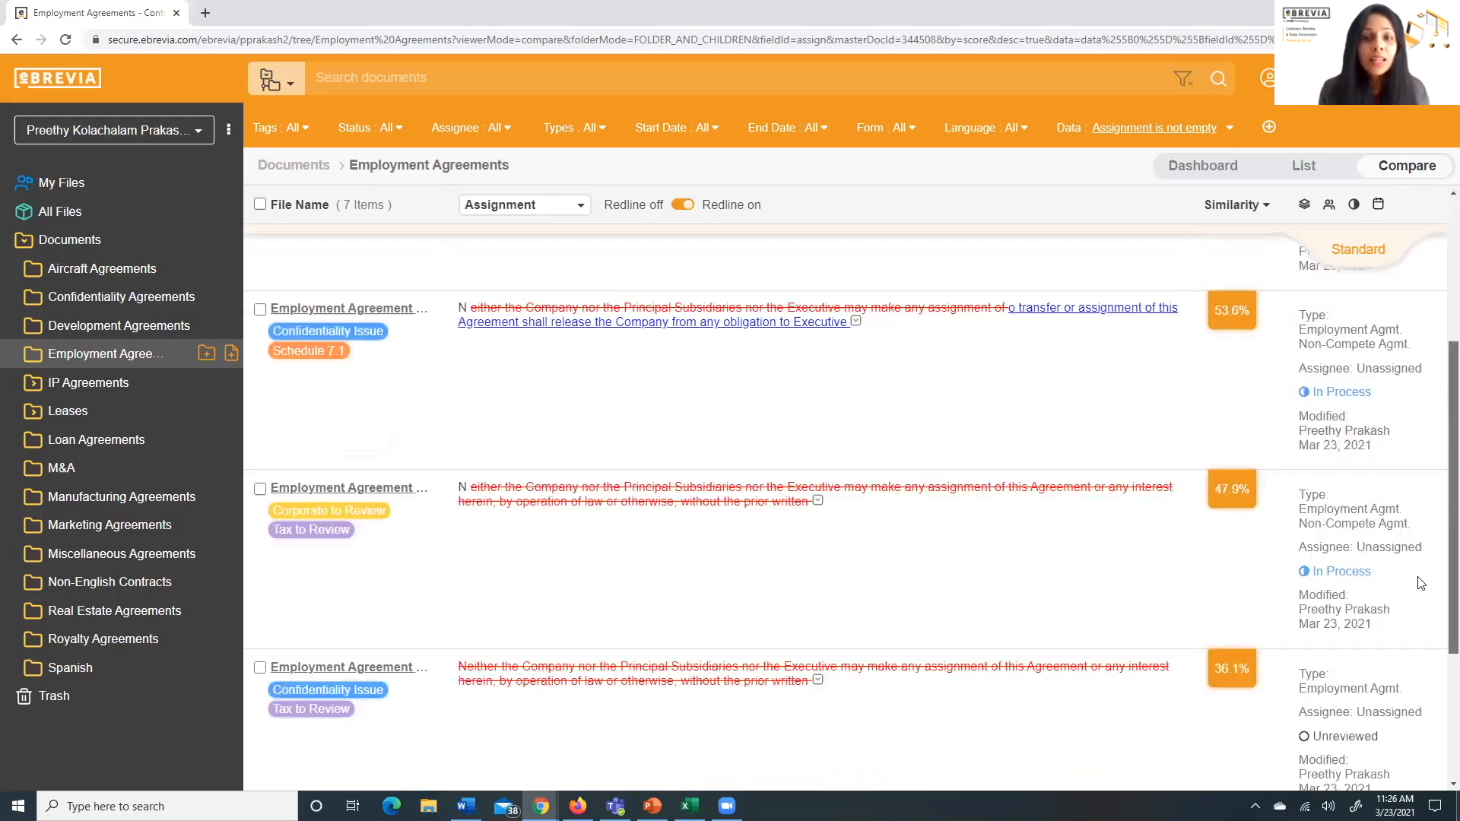
{"action": "scroll", "scroll_direction": "down", "scroll_amount": 3}
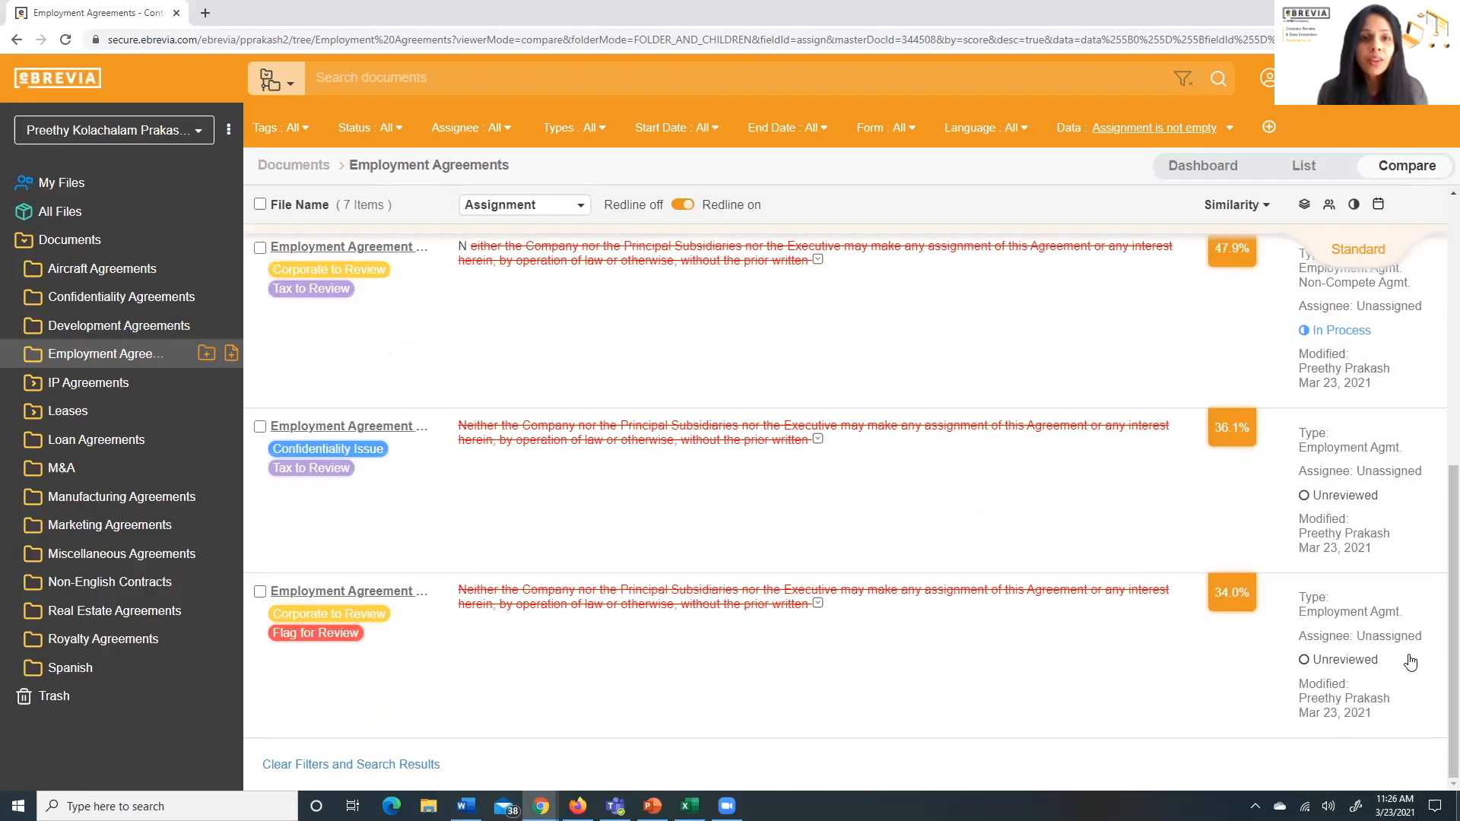
{"action": "mouse_move", "coordinate": [289, 341]}
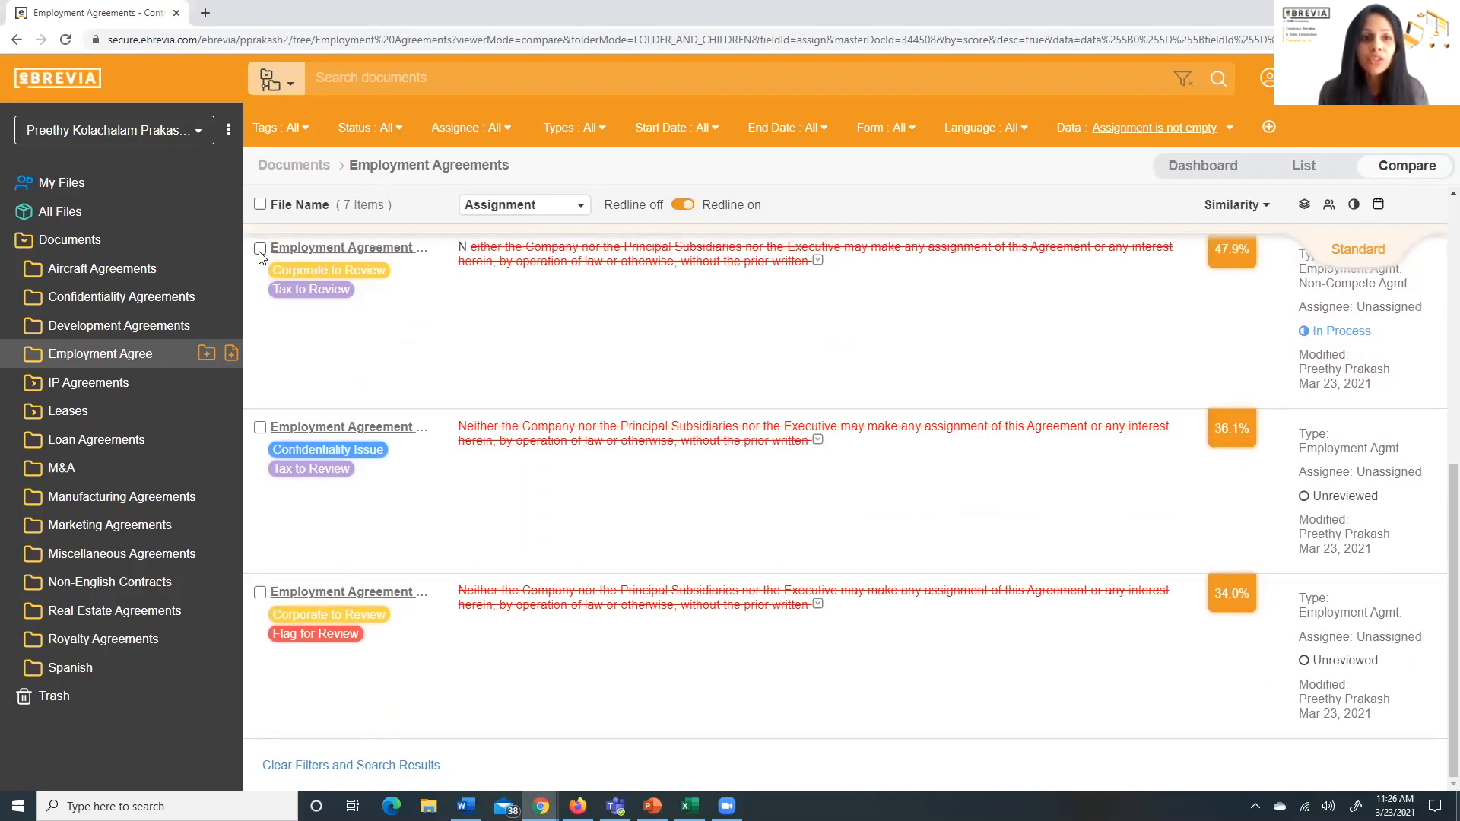
{"action": "left_click", "coordinate": [260, 427]}
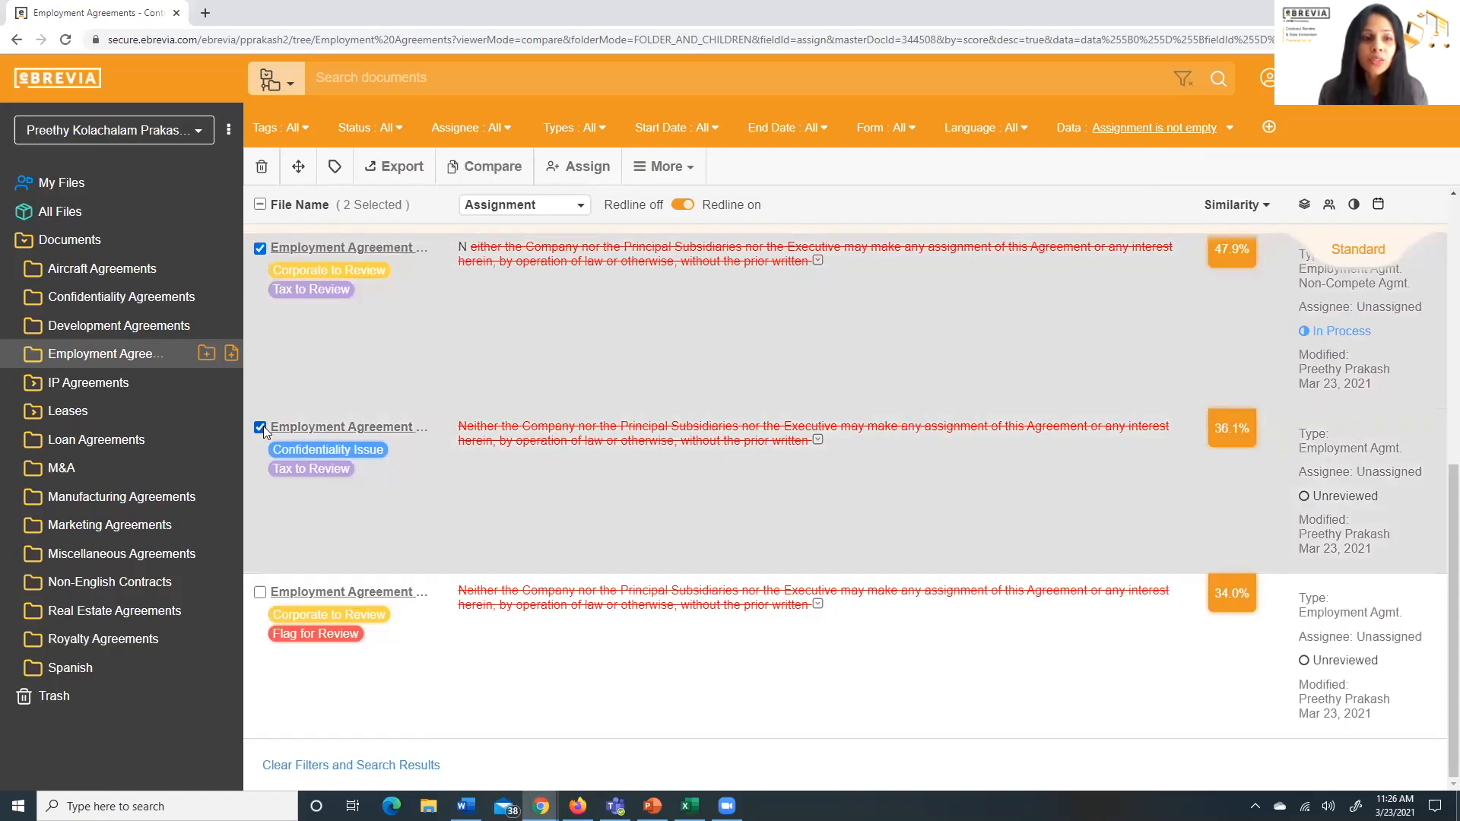
{"action": "left_click", "coordinate": [260, 593]}
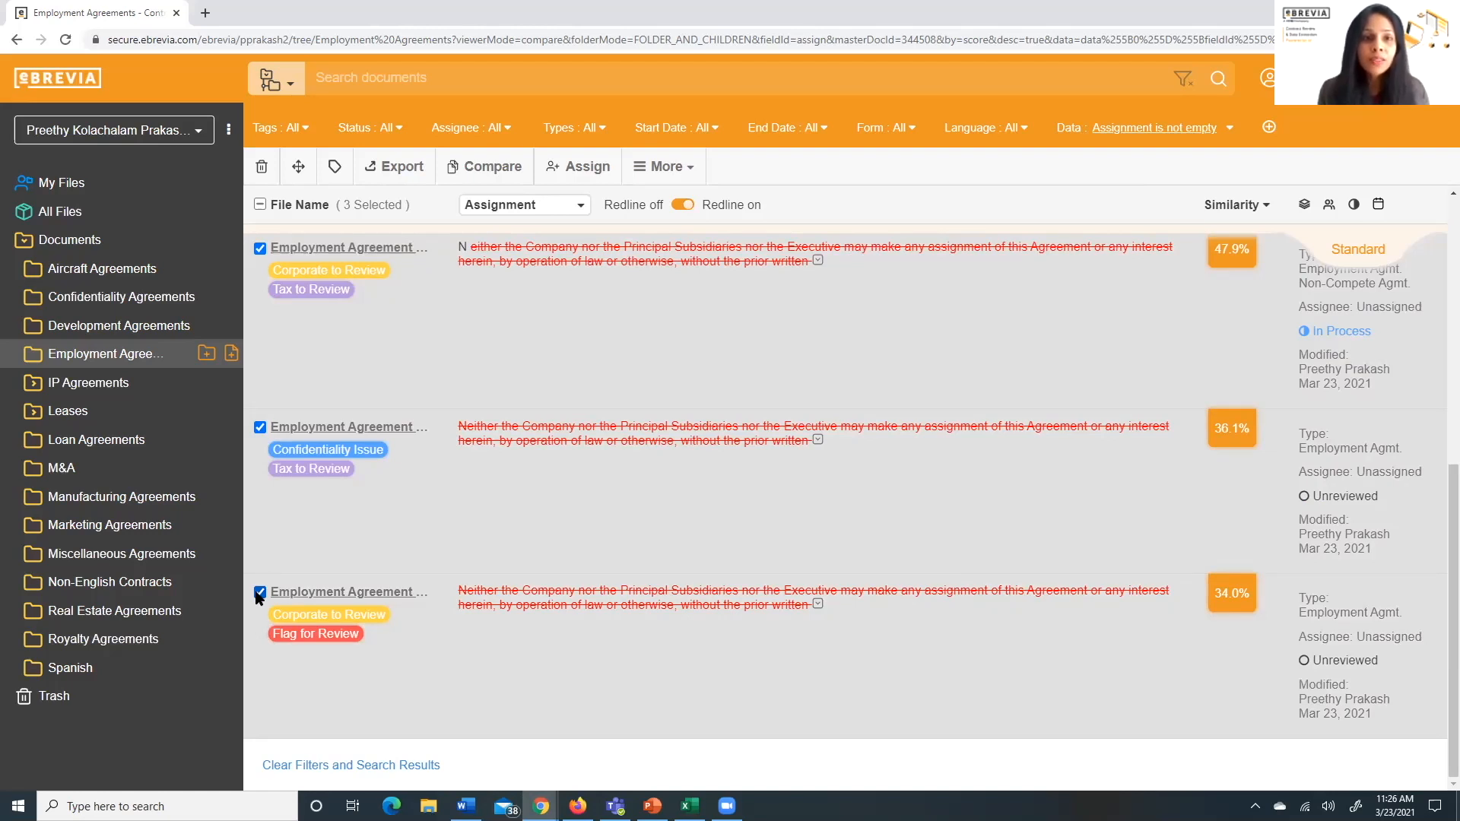
{"action": "mouse_move", "coordinate": [273, 572]}
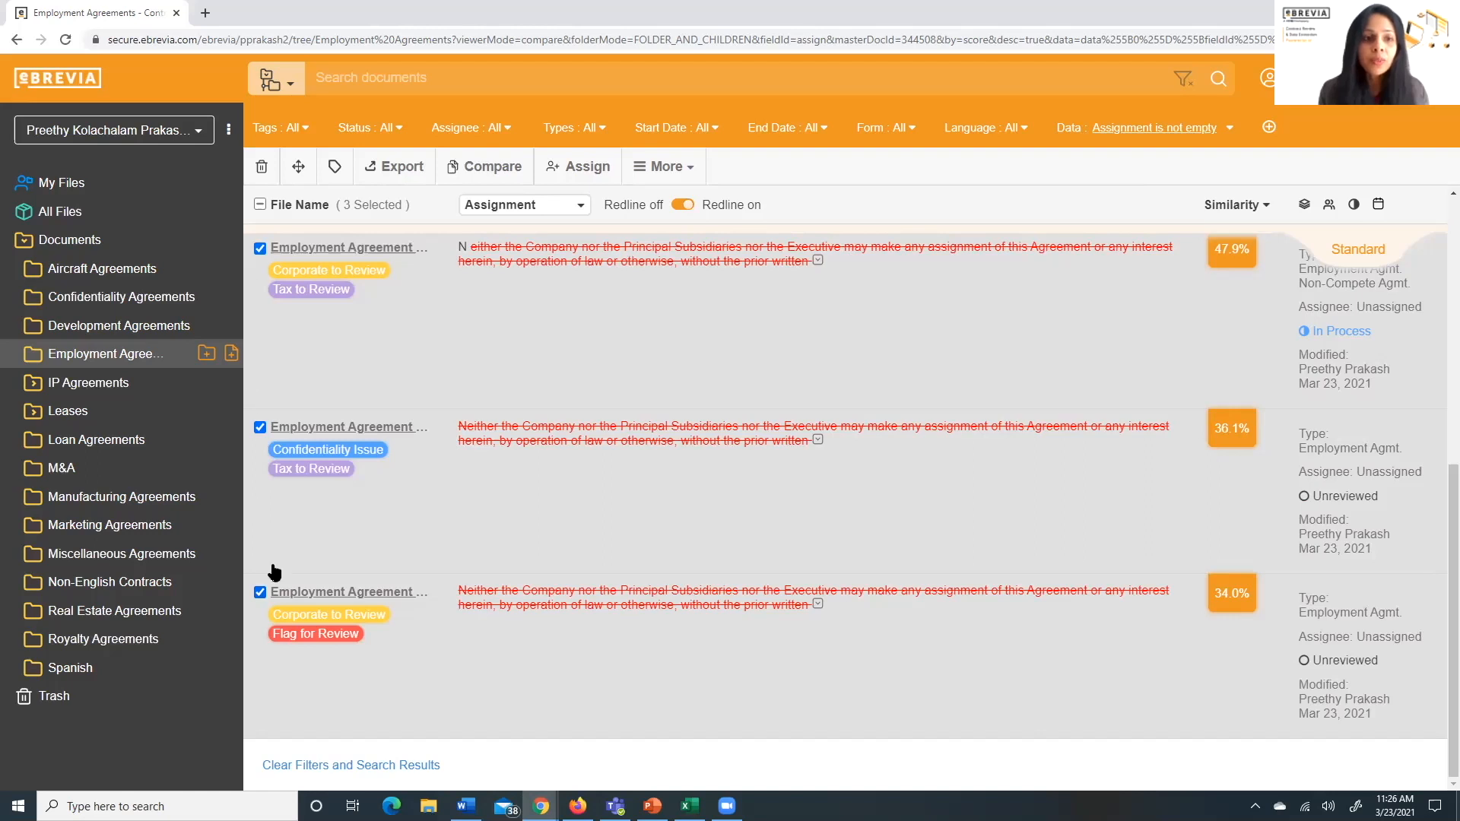
{"action": "mouse_move", "coordinate": [503, 312]}
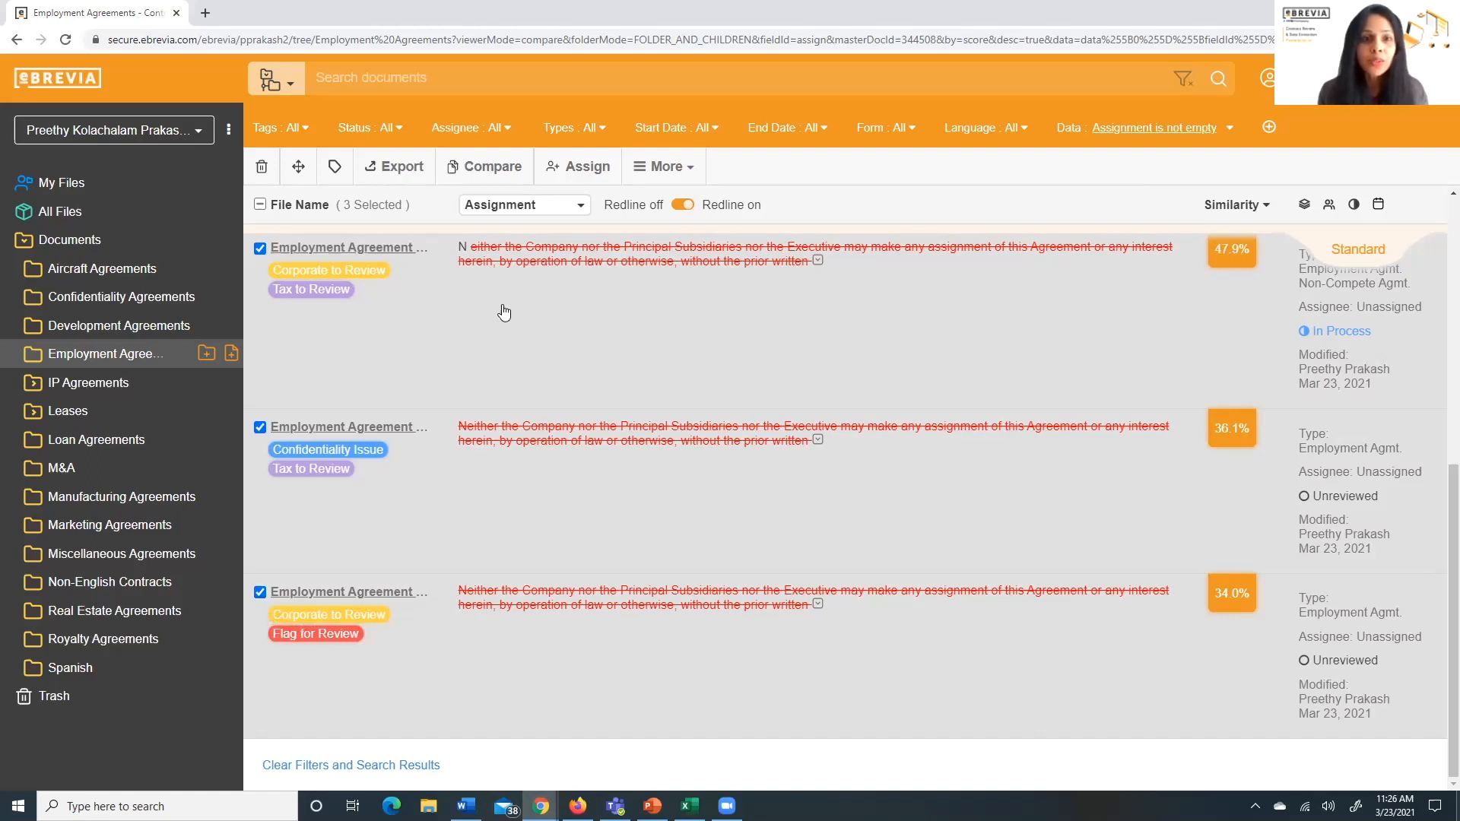
{"action": "mouse_move", "coordinate": [559, 173]}
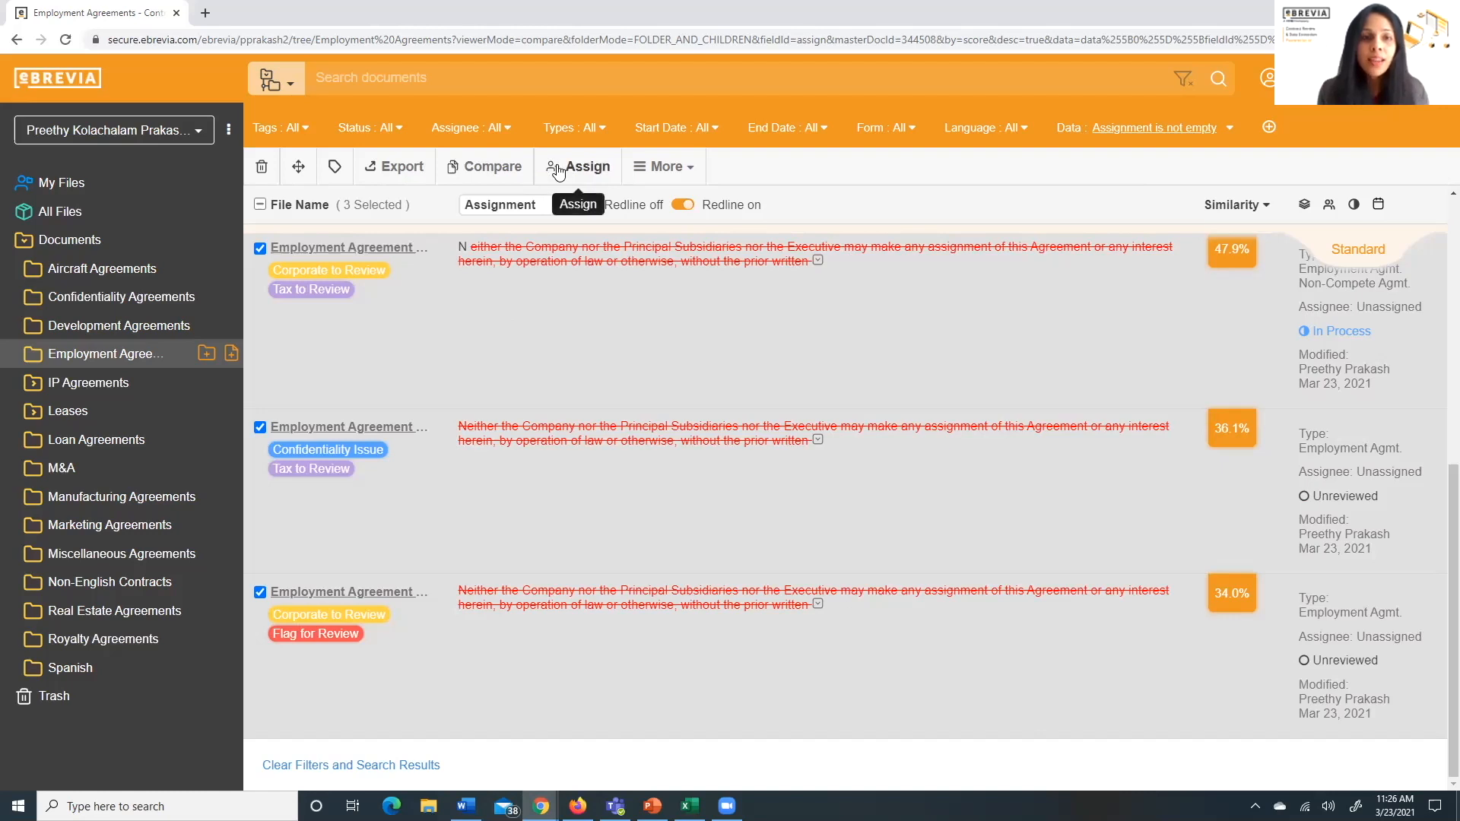
{"action": "left_click", "coordinate": [586, 166]}
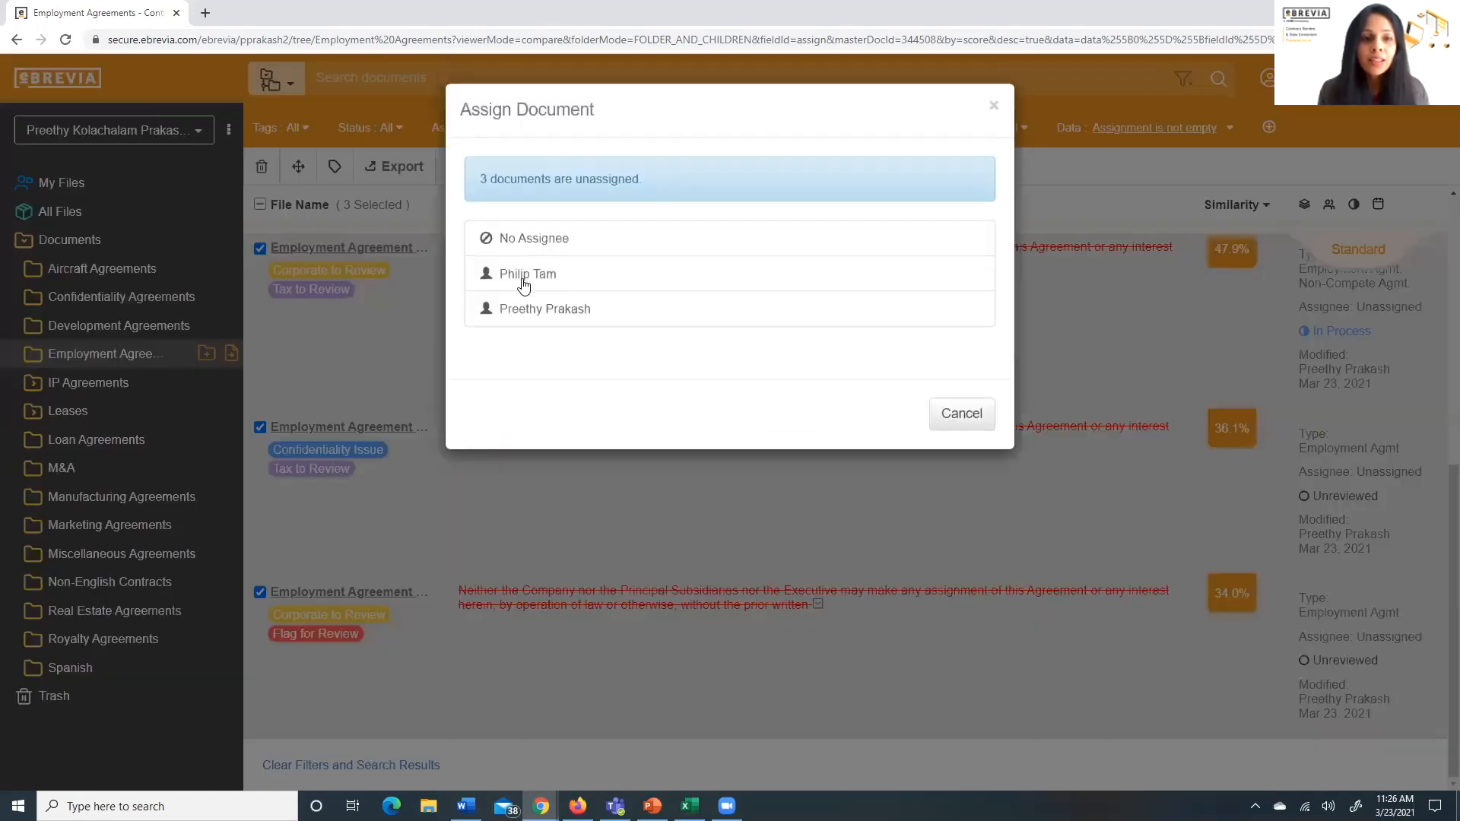
{"action": "mouse_move", "coordinate": [527, 274]}
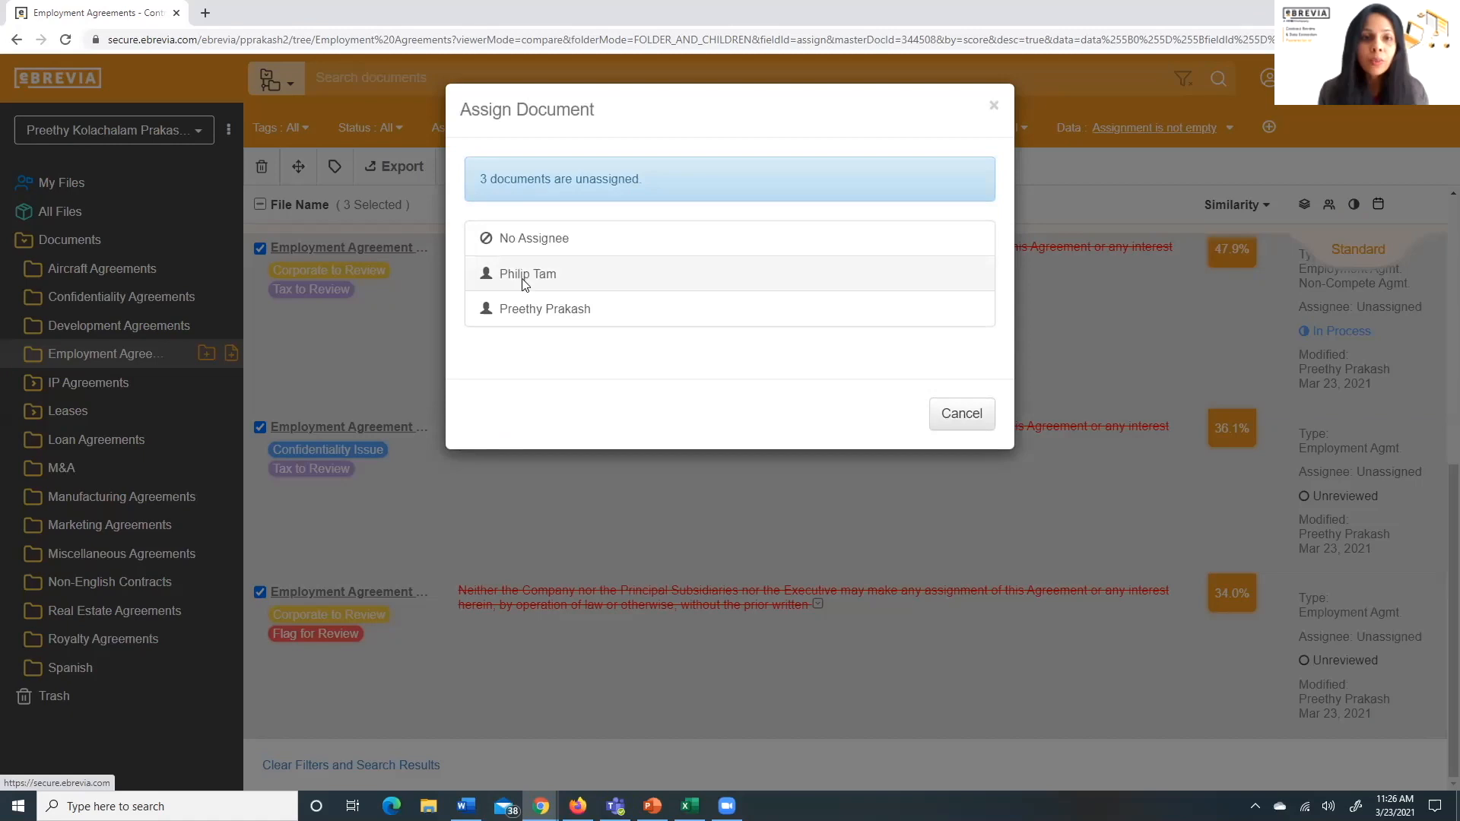
{"action": "left_click", "coordinate": [528, 274]}
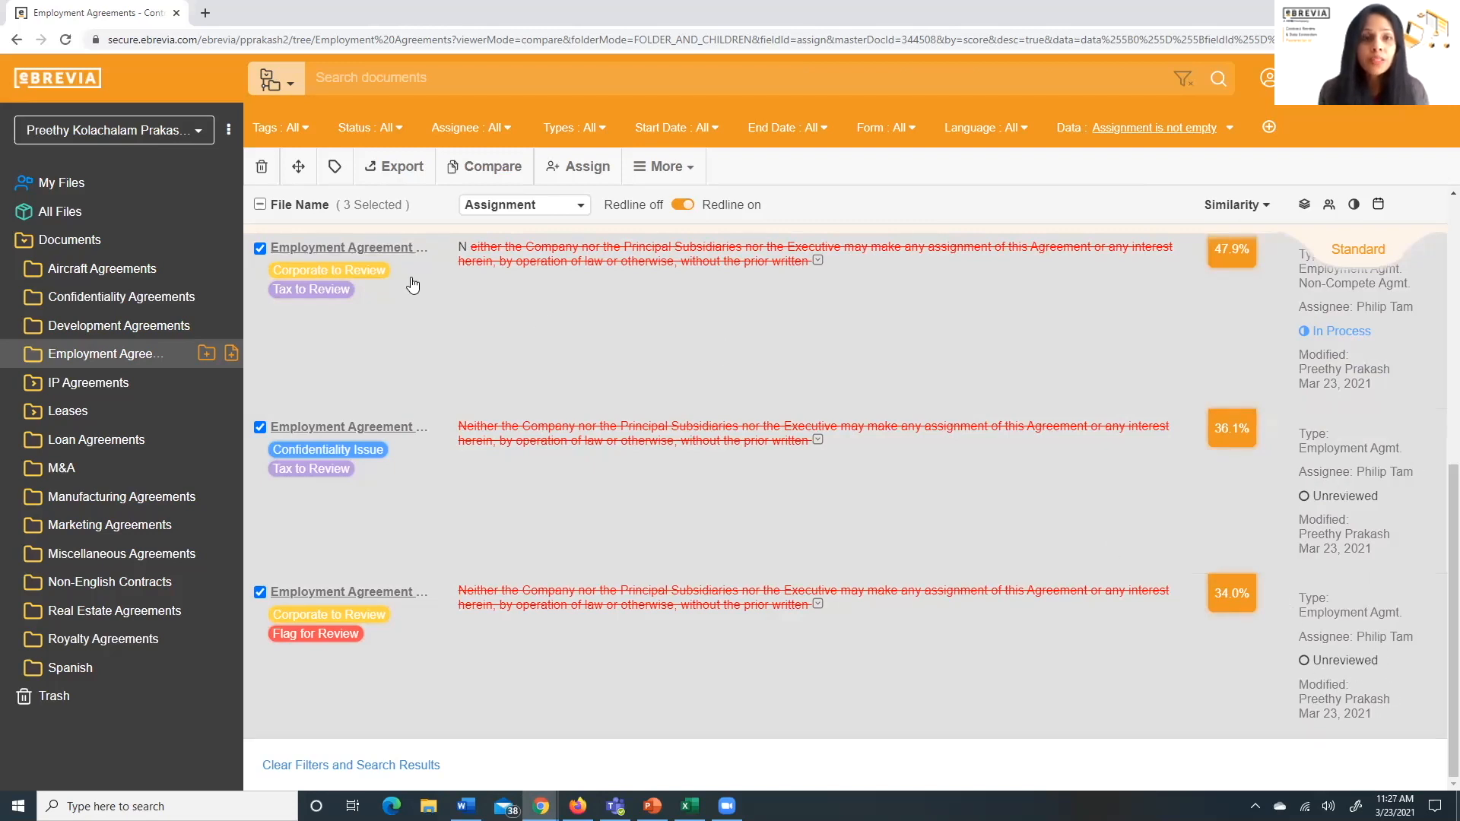
{"action": "mouse_move", "coordinate": [61, 182]}
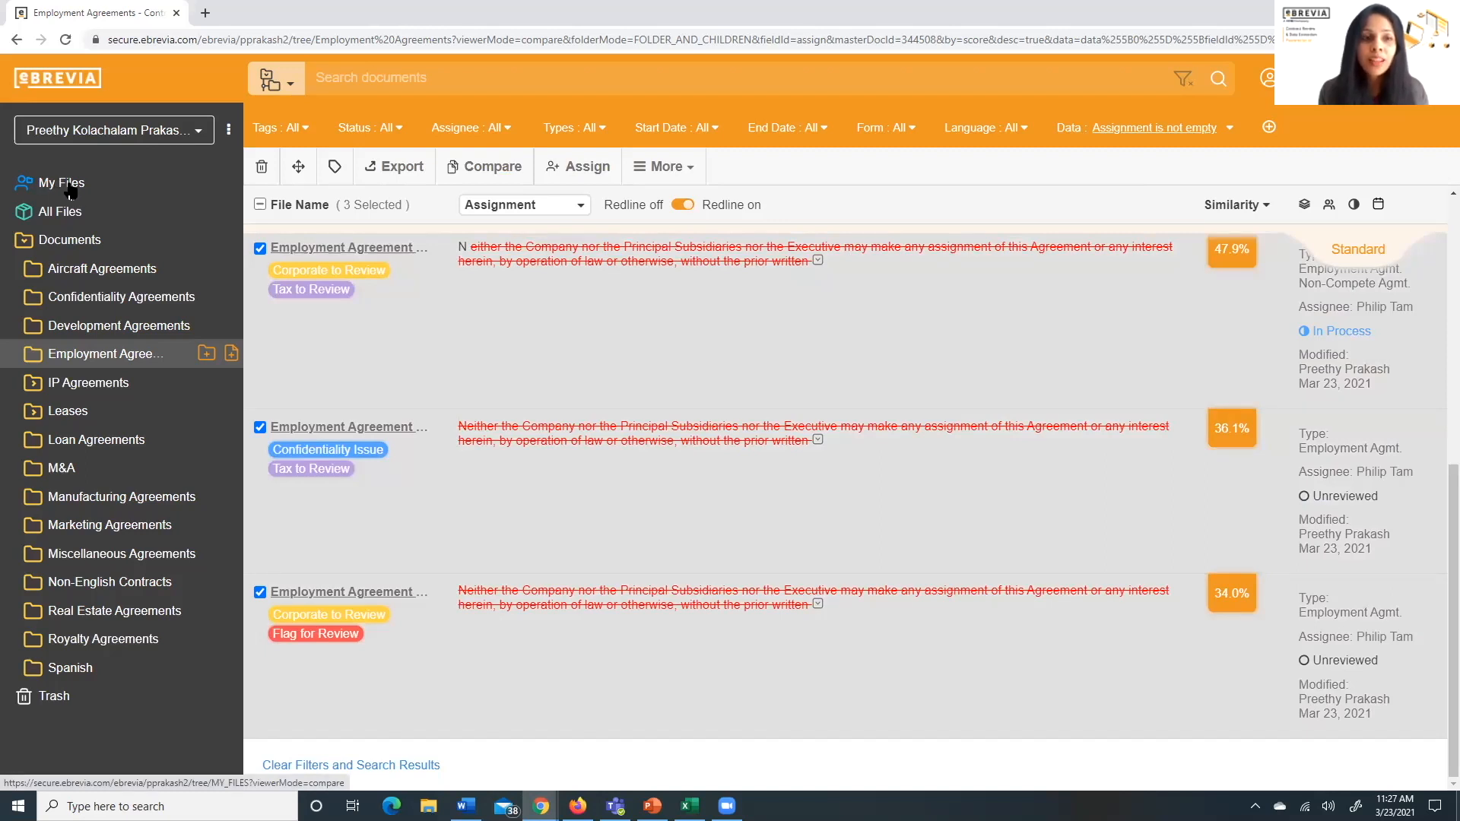
{"action": "mouse_move", "coordinate": [1439, 591]}
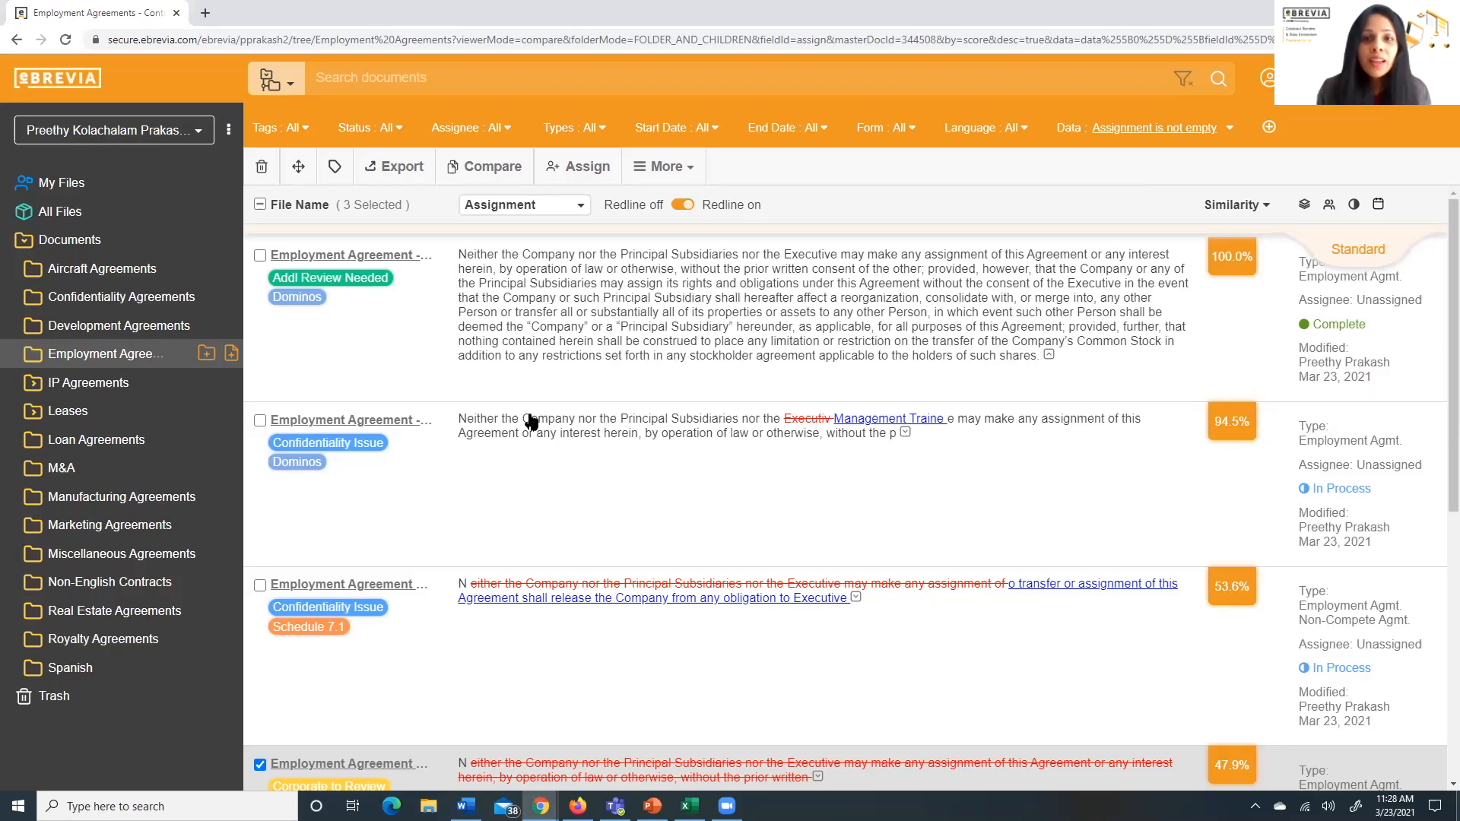
{"action": "mouse_move", "coordinate": [326, 225]}
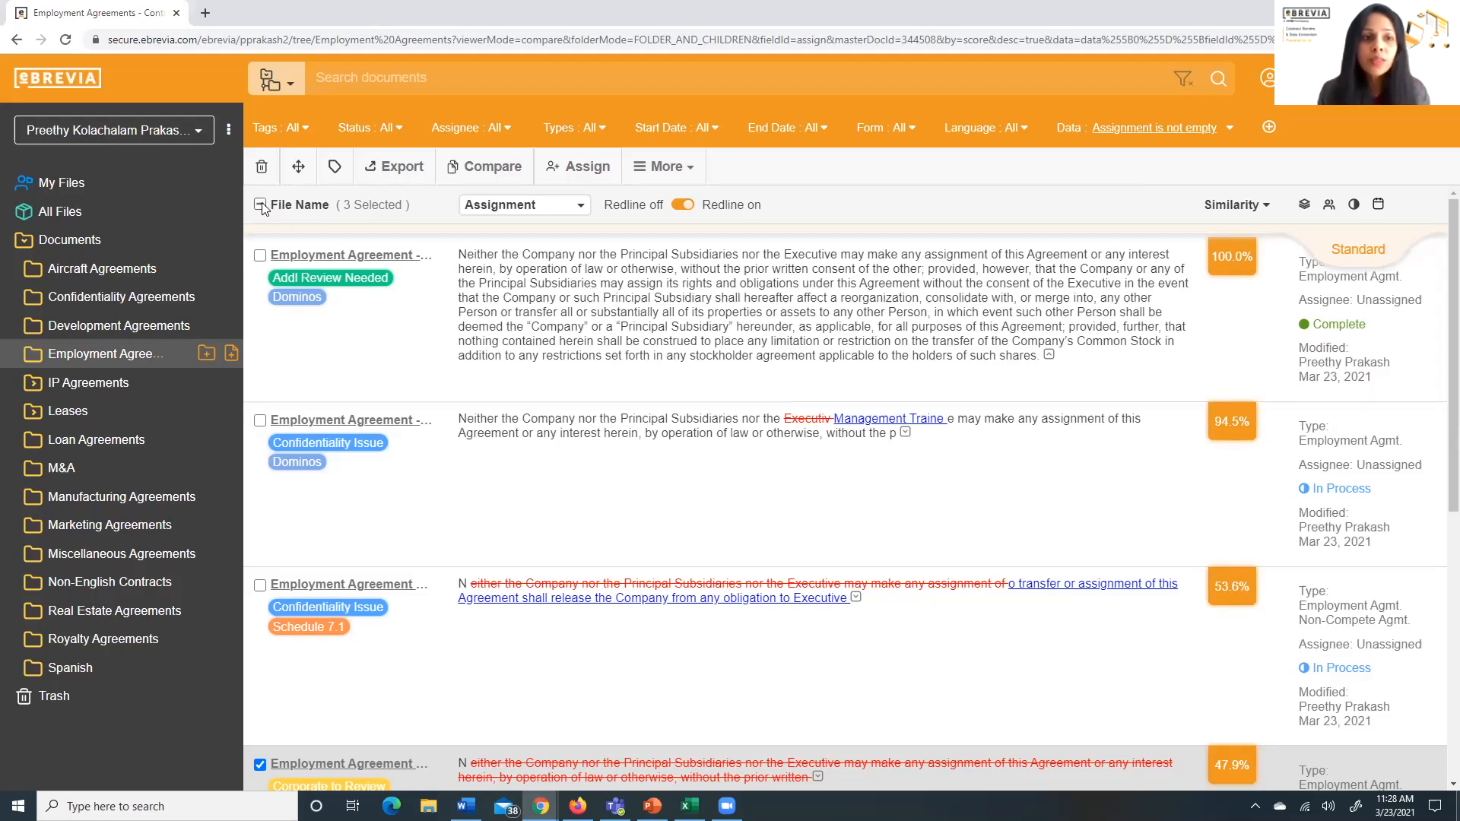
Export all seven agreements as an Excel Full Text report and open the downloaded .xlsx
{"action": "left_click", "coordinate": [260, 205]}
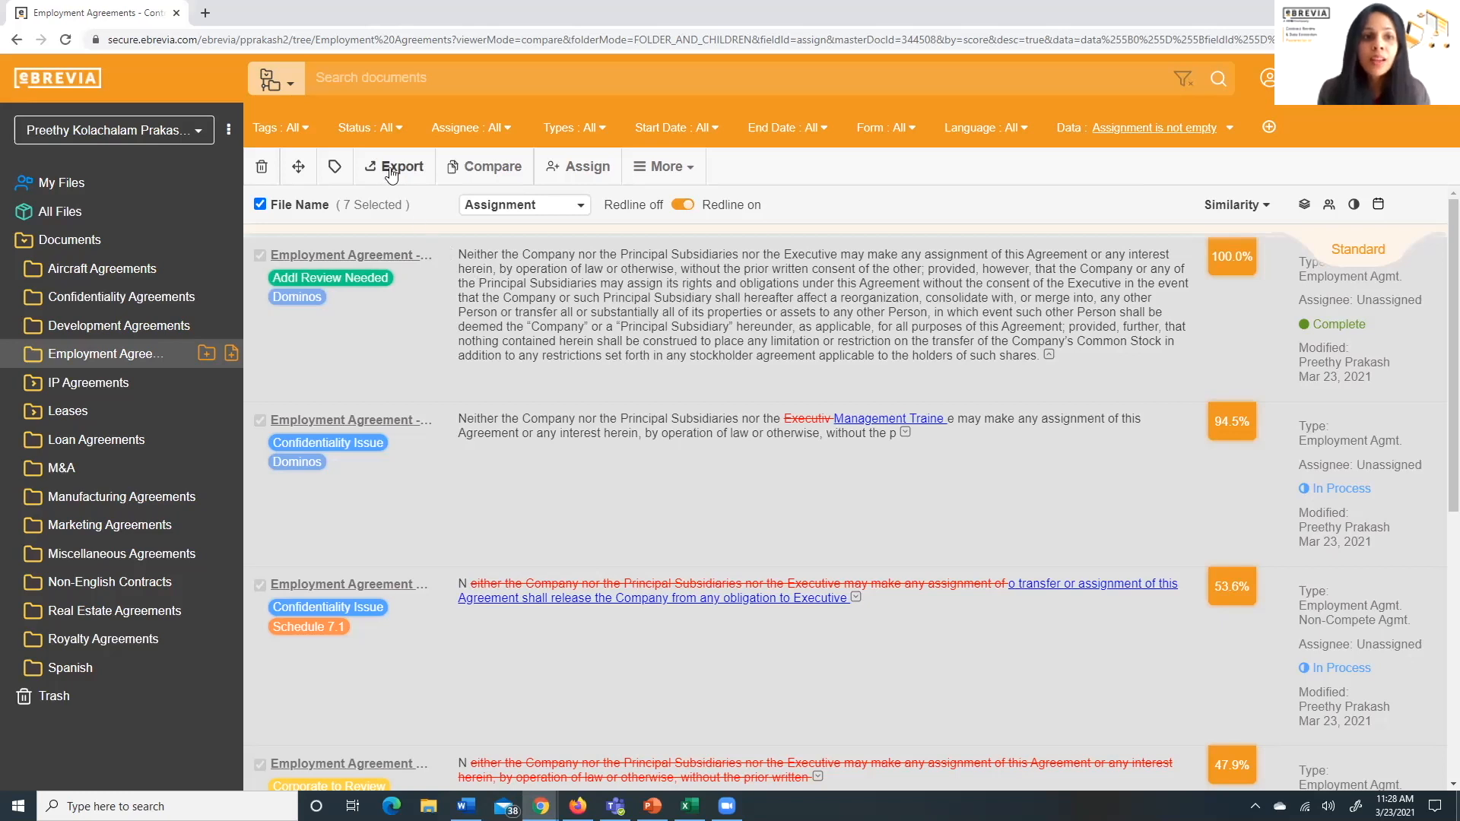
{"action": "mouse_move", "coordinate": [401, 166]}
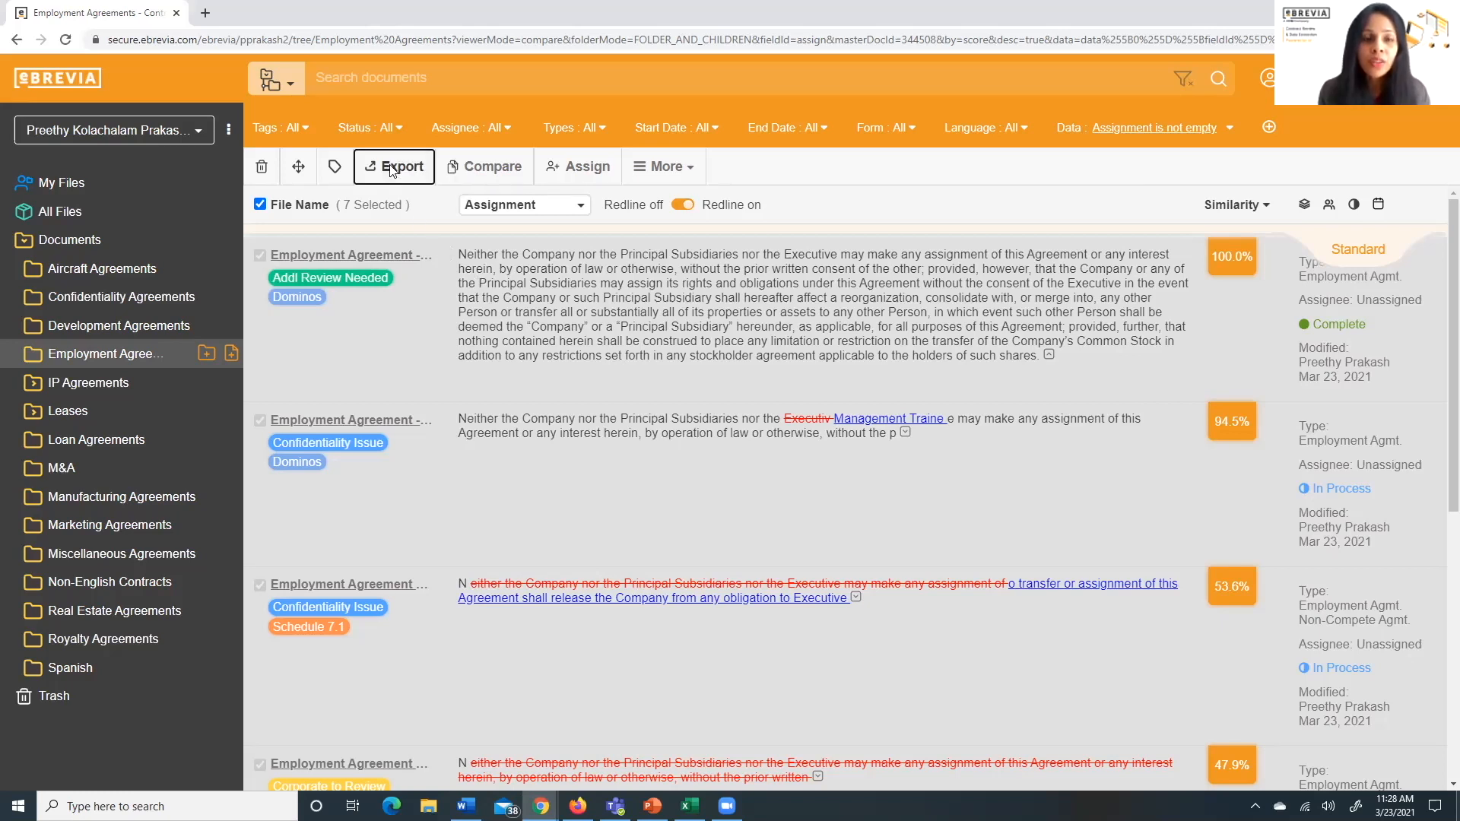
{"action": "left_click", "coordinate": [394, 165]}
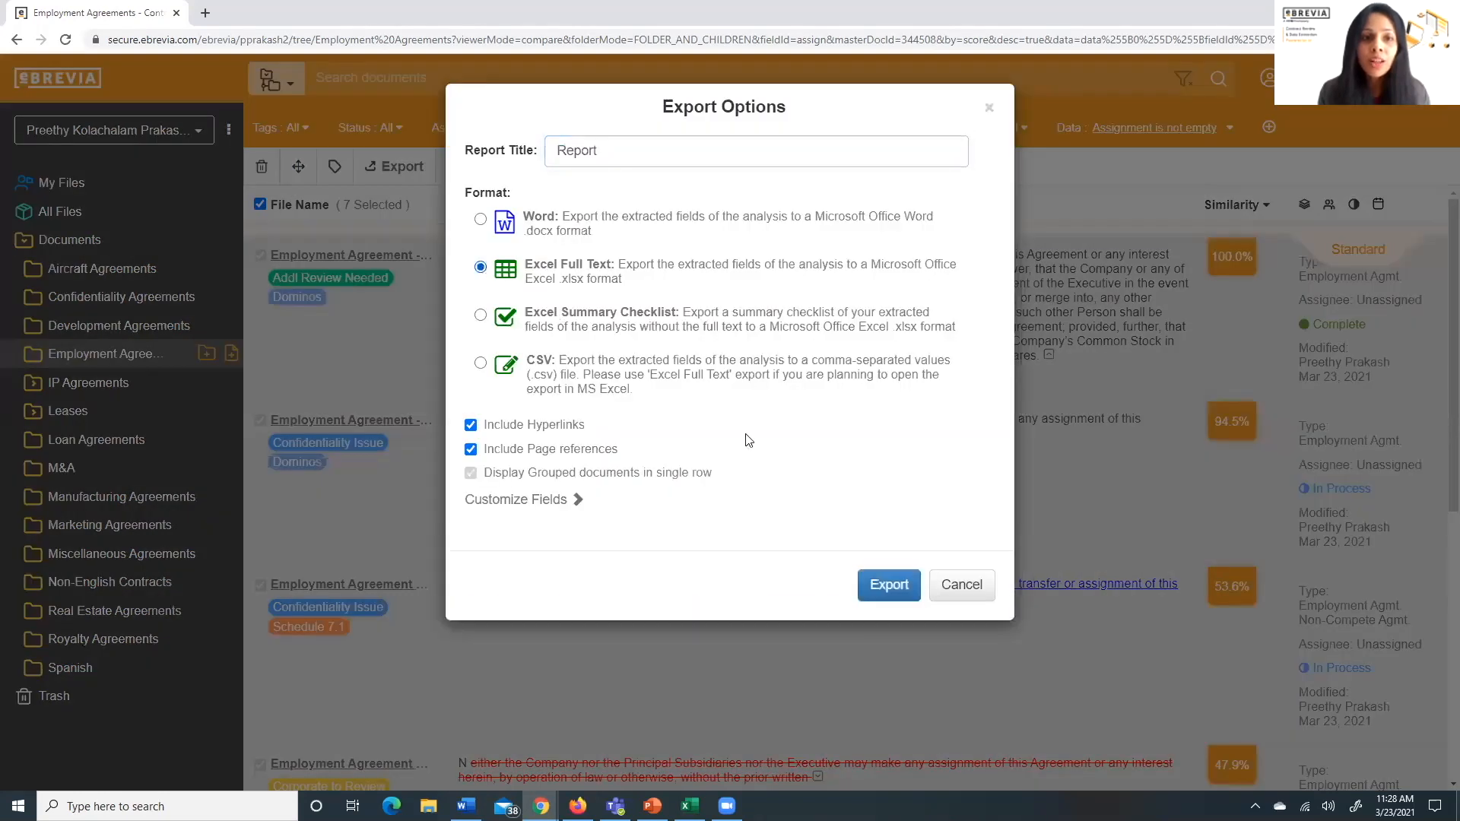
{"action": "left_click", "coordinate": [887, 585]}
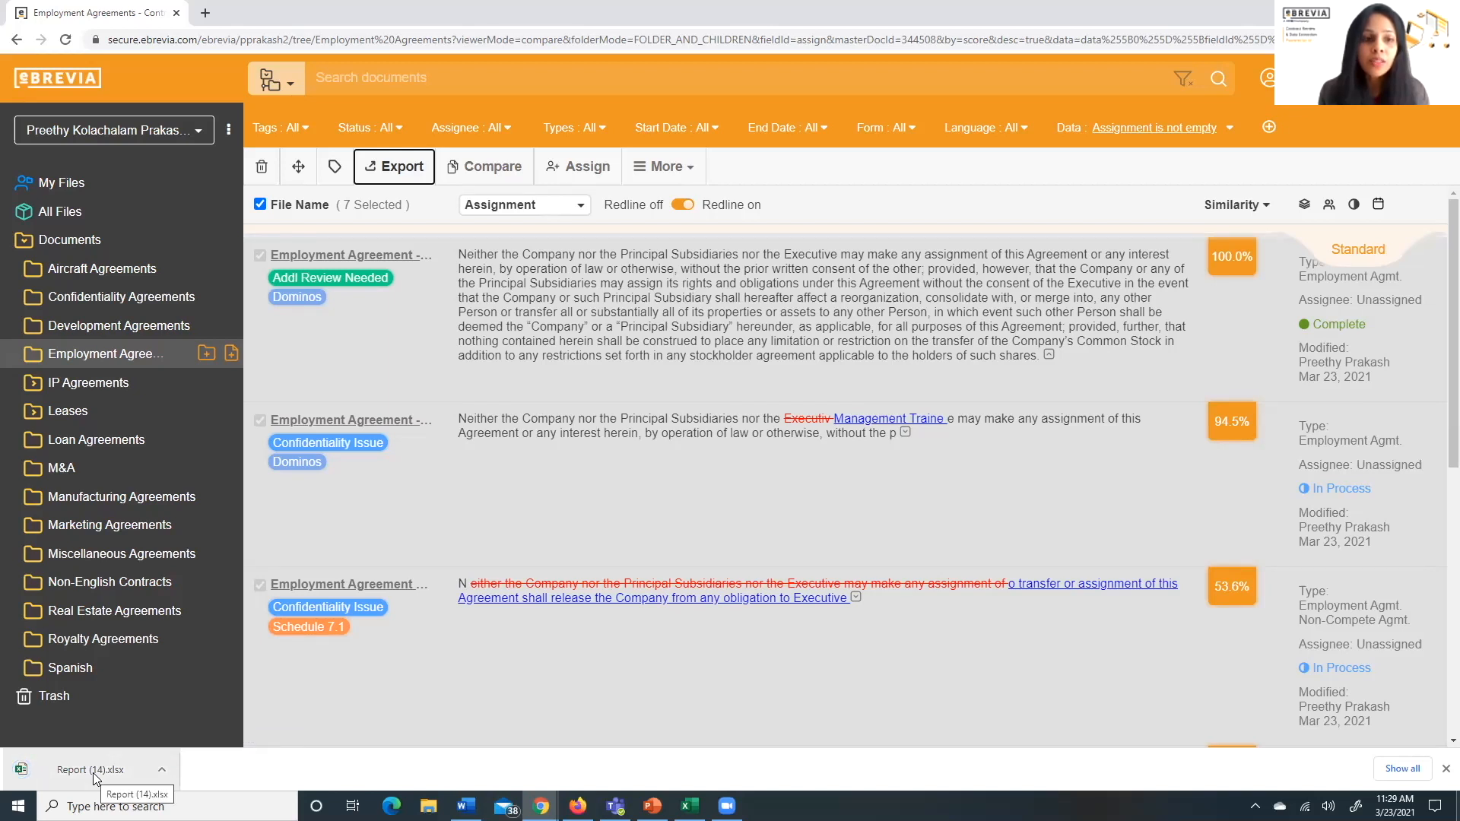
{"action": "left_click", "coordinate": [88, 769]}
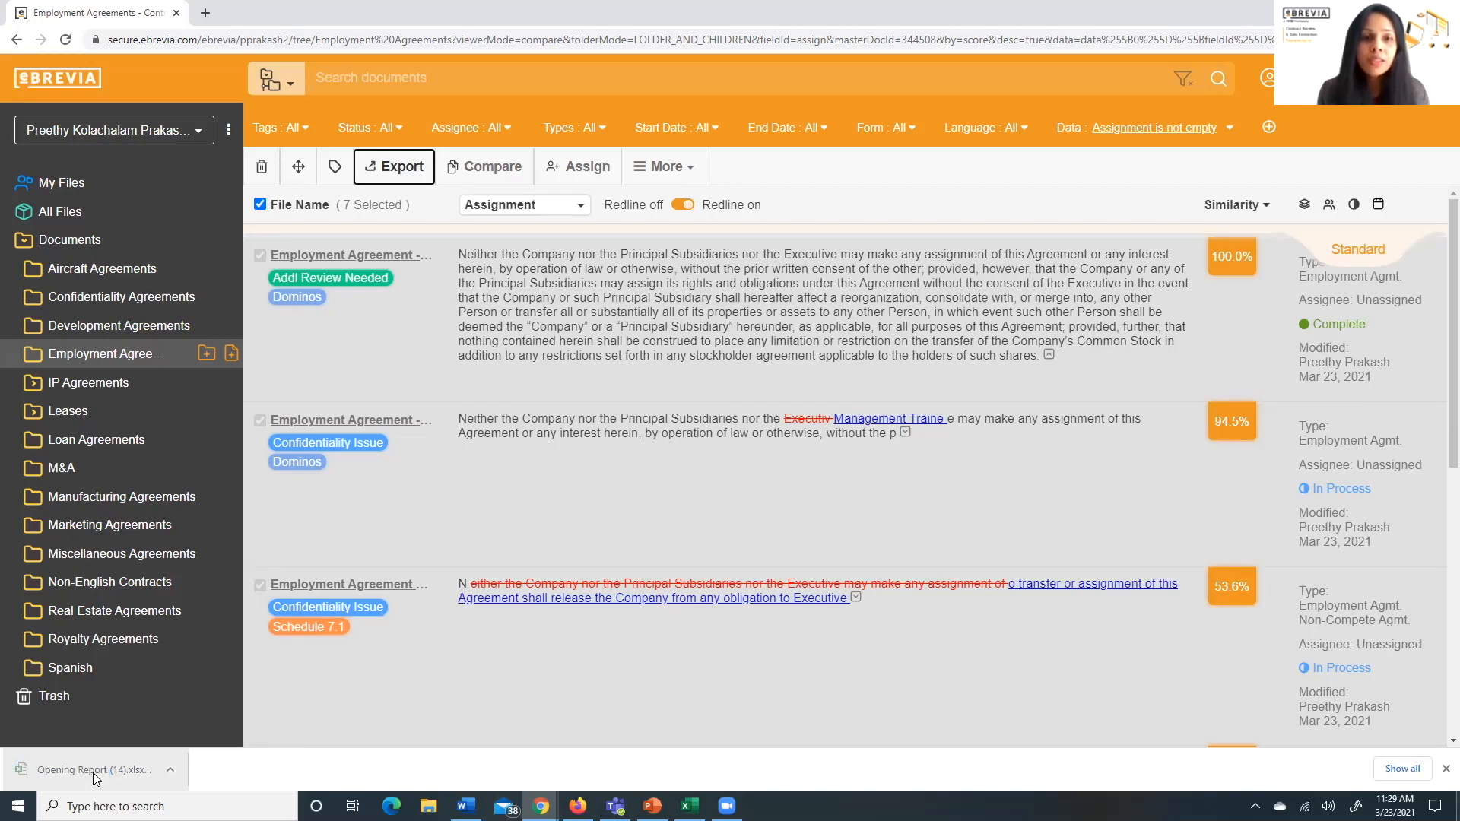
Review the report's seven agreements, scrolling right to the dates, parties and terms columns
{"action": "left_click", "coordinate": [93, 769]}
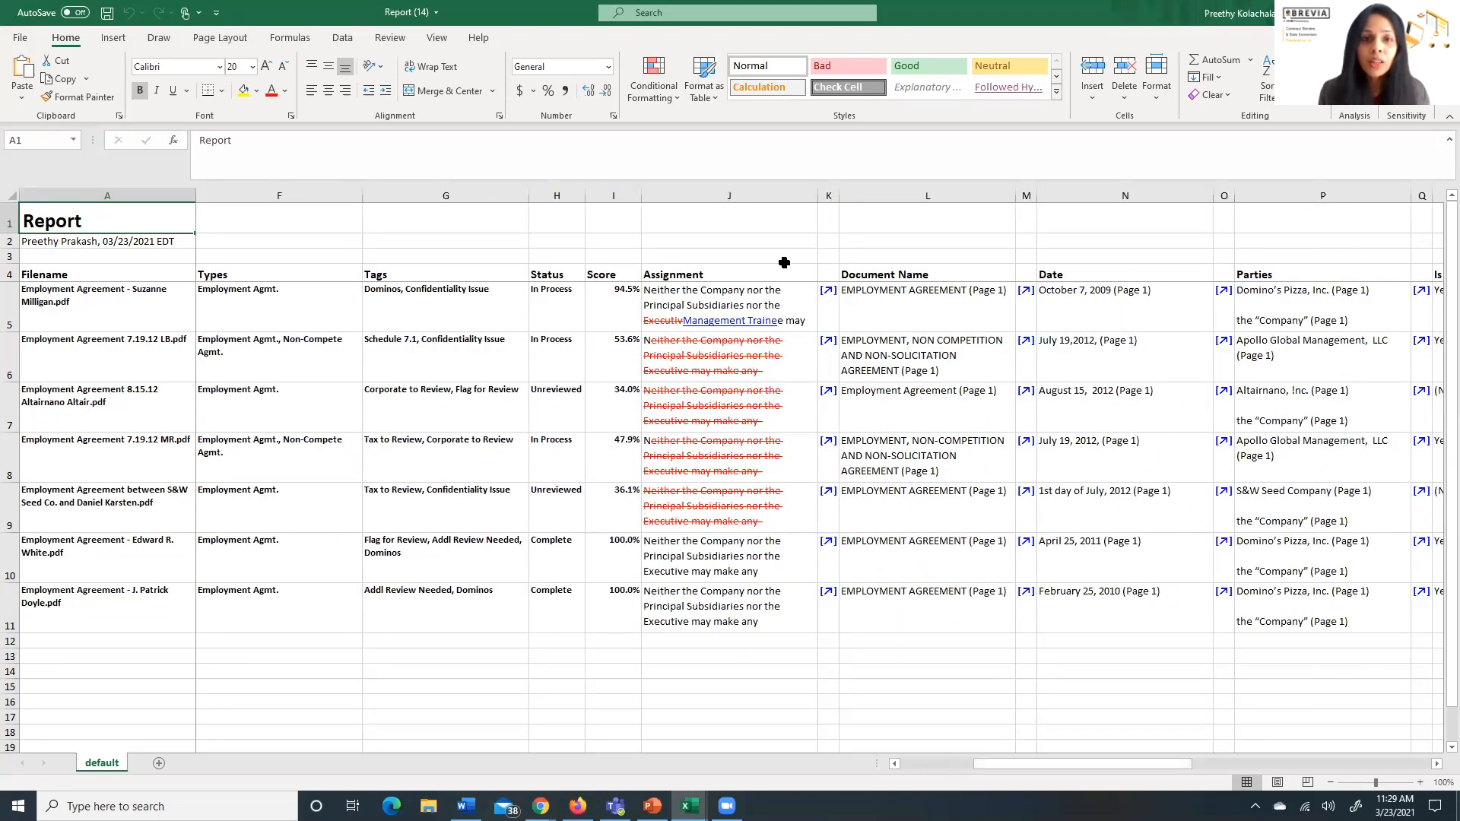
{"action": "mouse_move", "coordinate": [754, 547]}
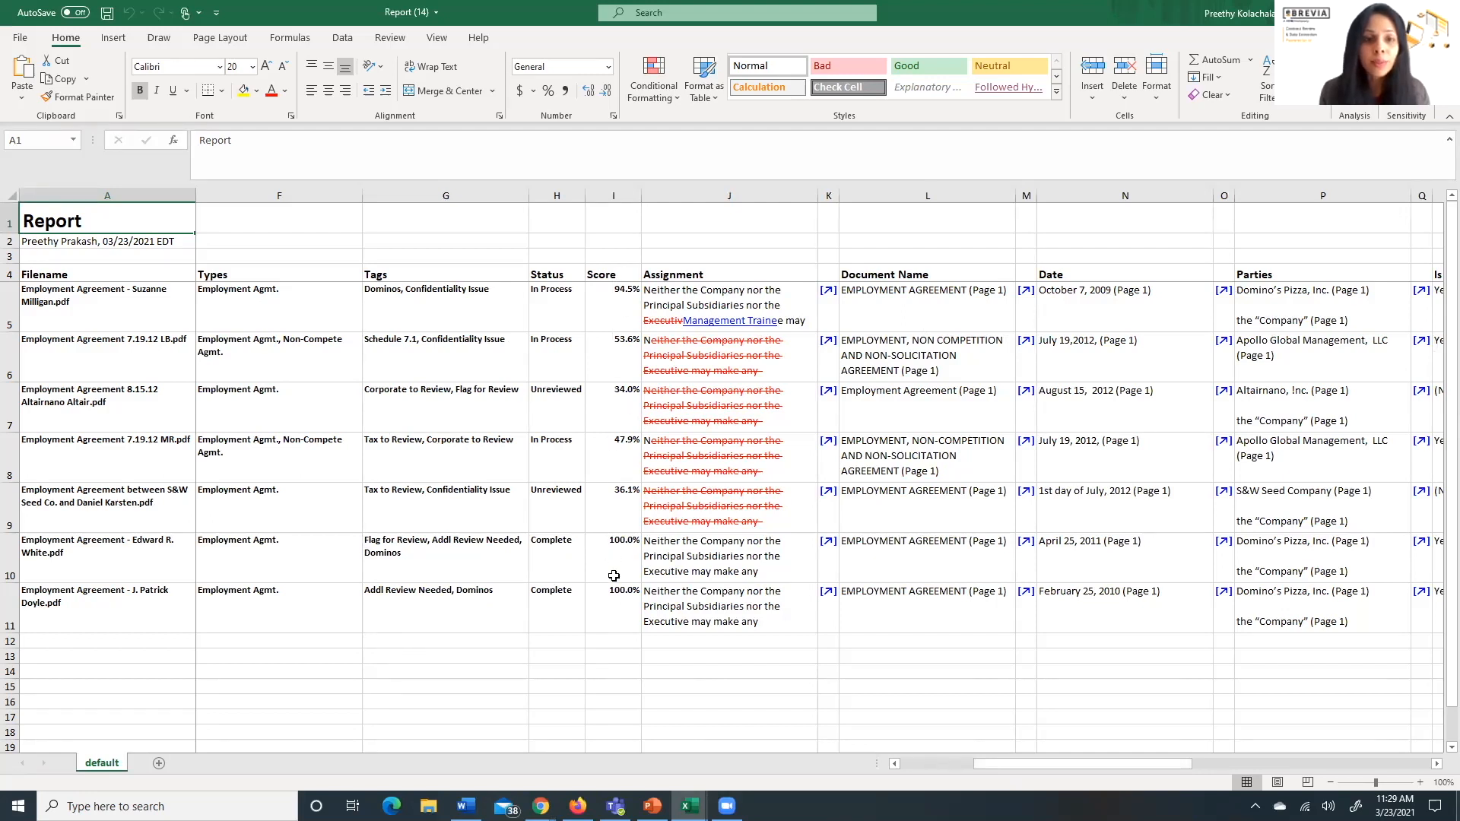
{"action": "mouse_move", "coordinate": [928, 645]}
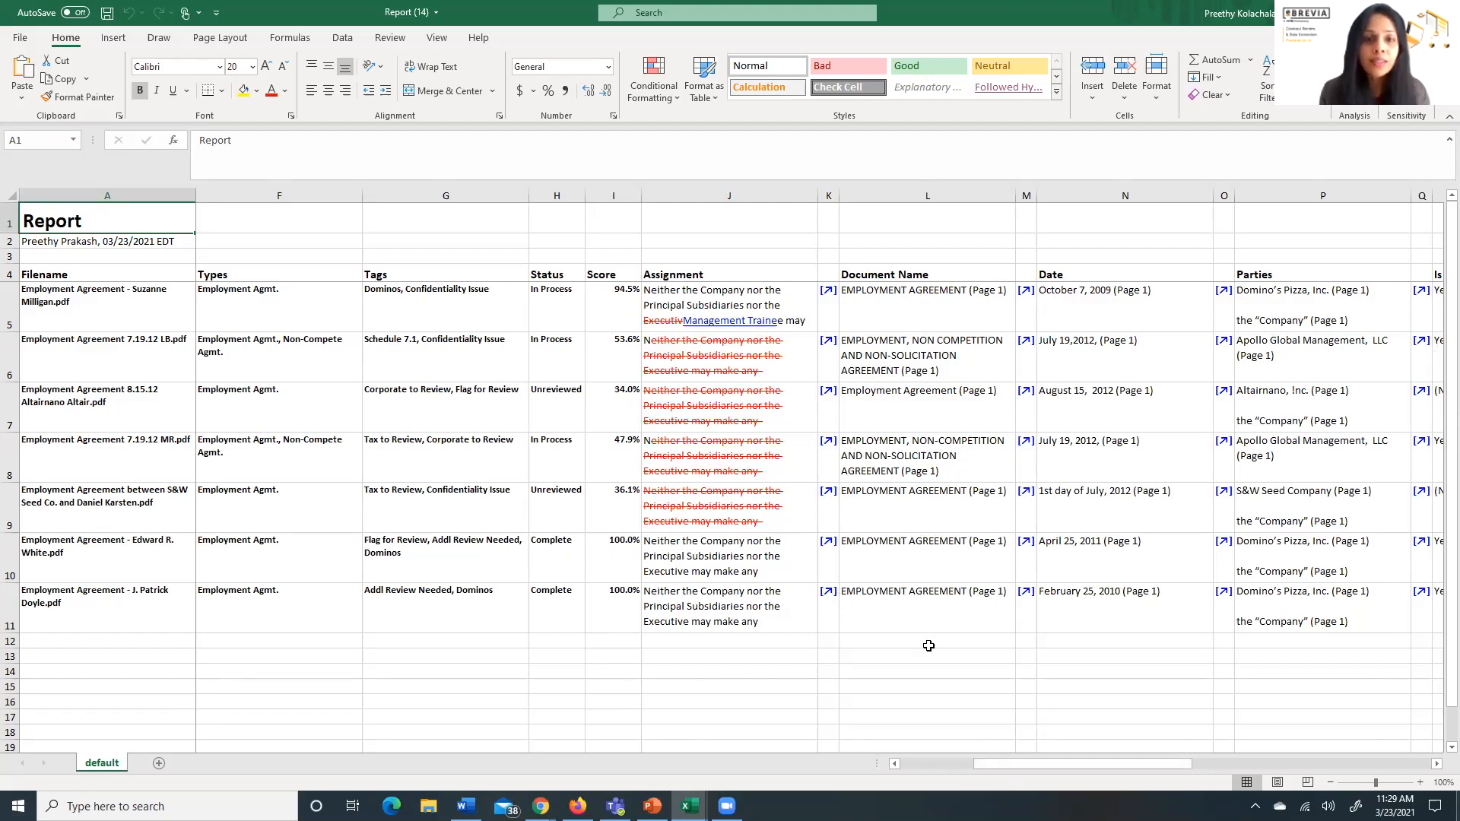
{"action": "scroll", "scroll_direction": "right", "scroll_amount": 3}
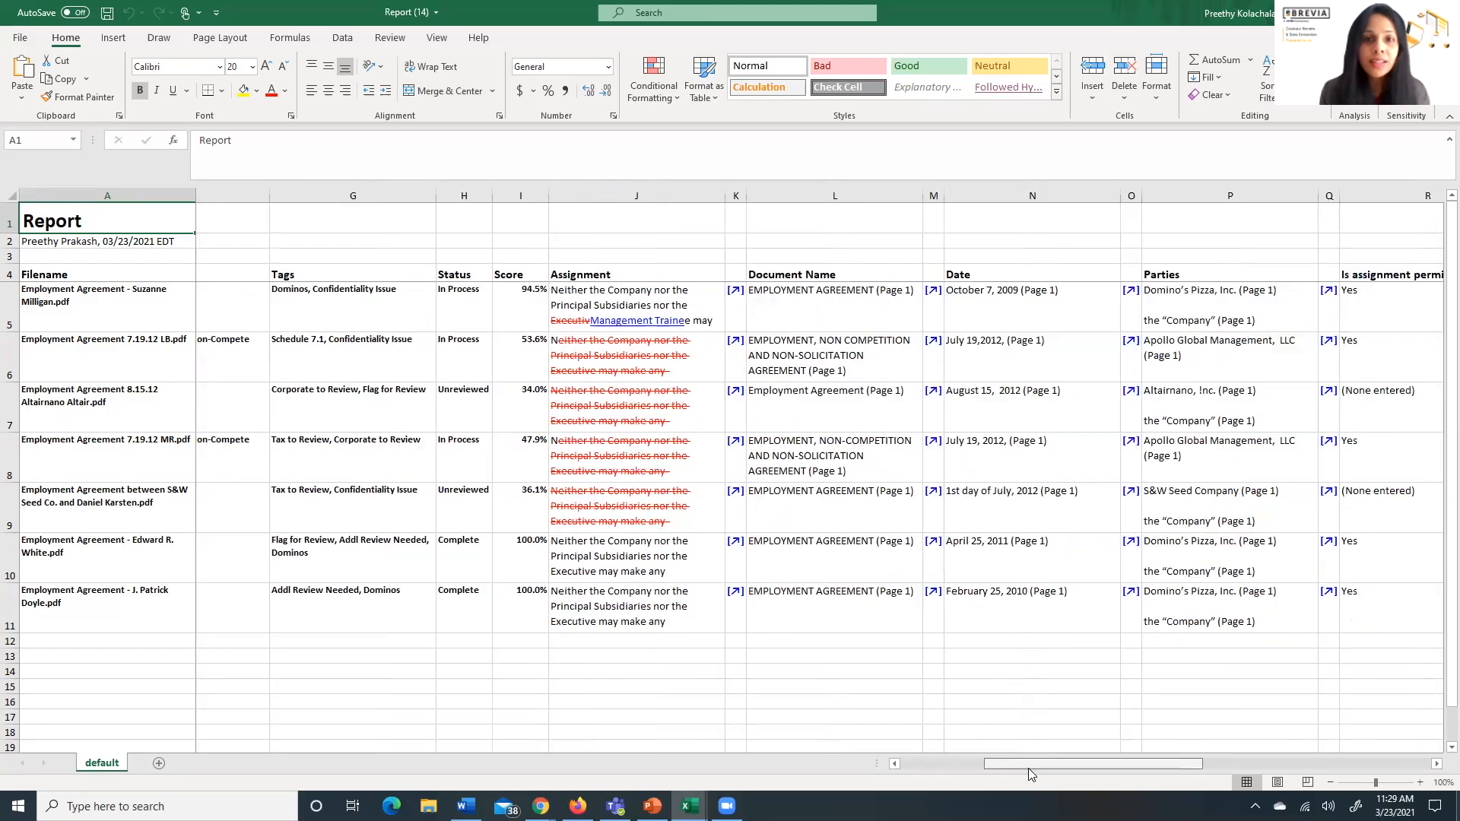
{"action": "scroll", "scroll_direction": "right", "scroll_amount": 3}
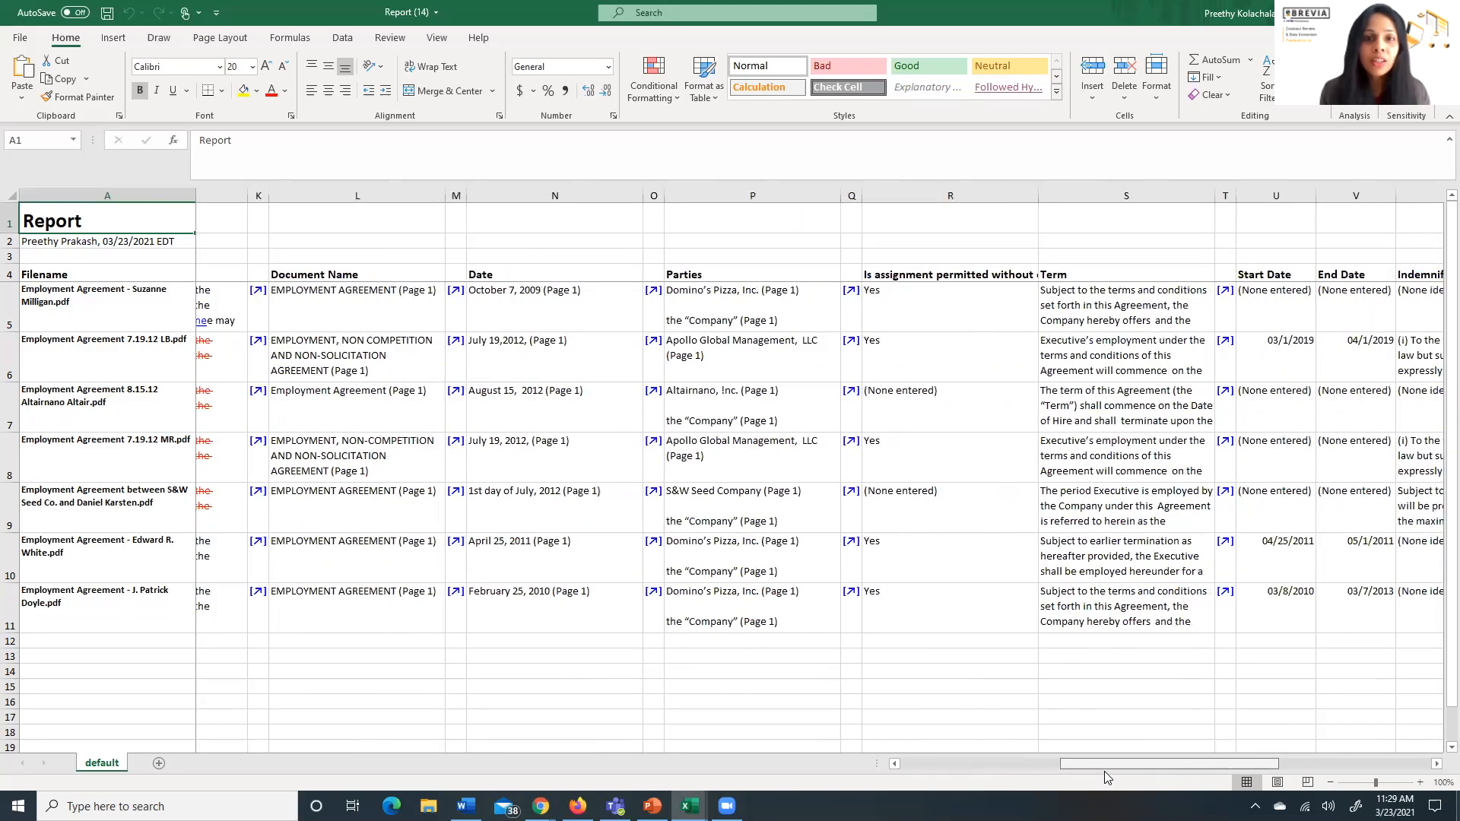